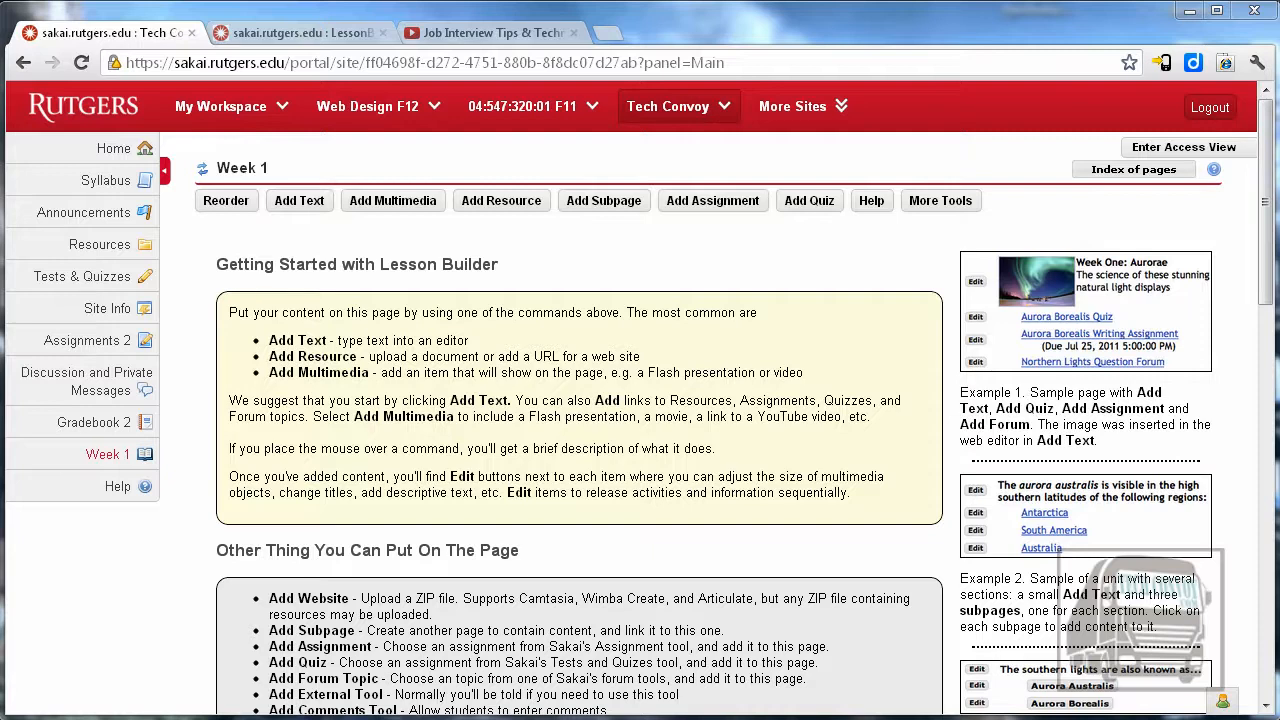
mouse_move(226, 200)
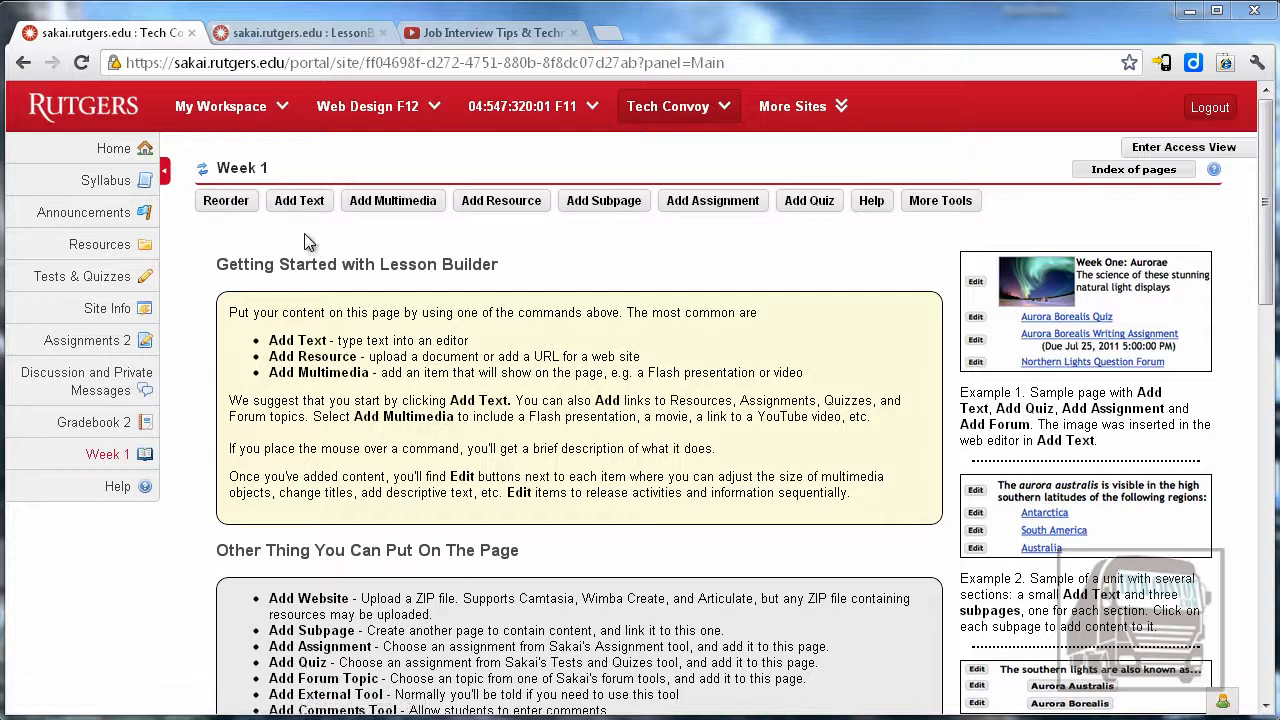
mouse_move(337, 245)
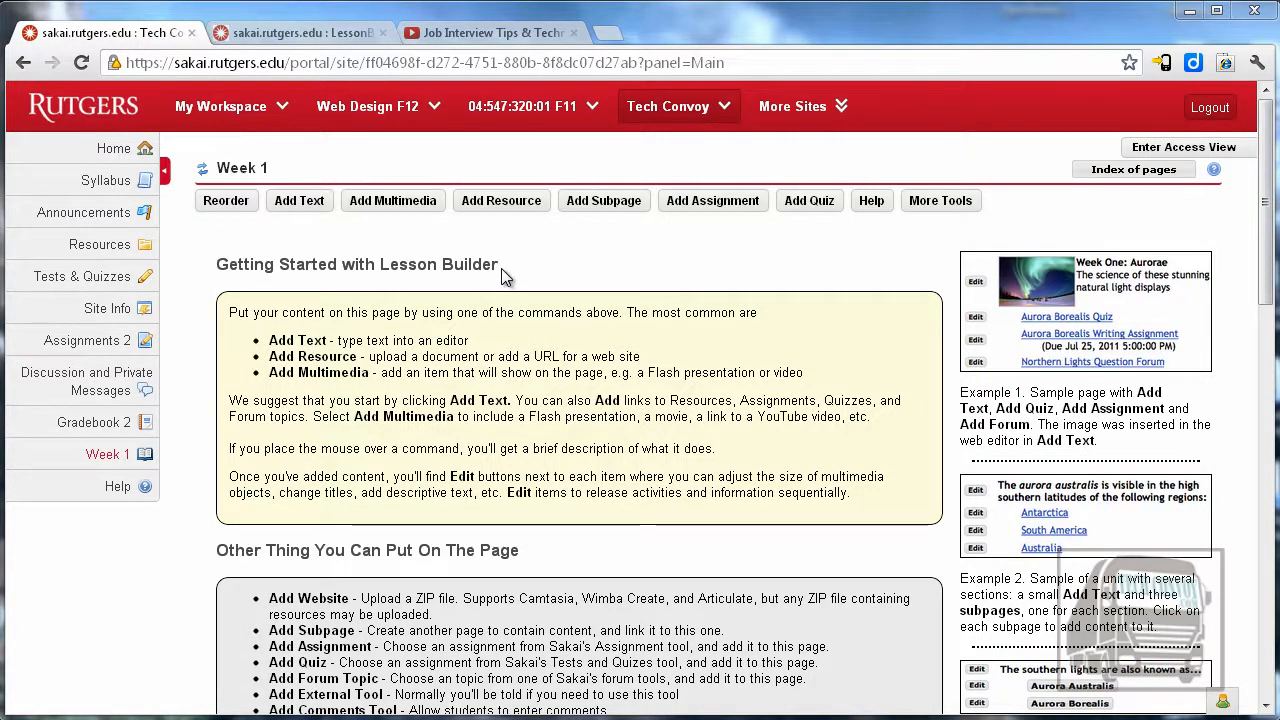
mouse_move(547, 456)
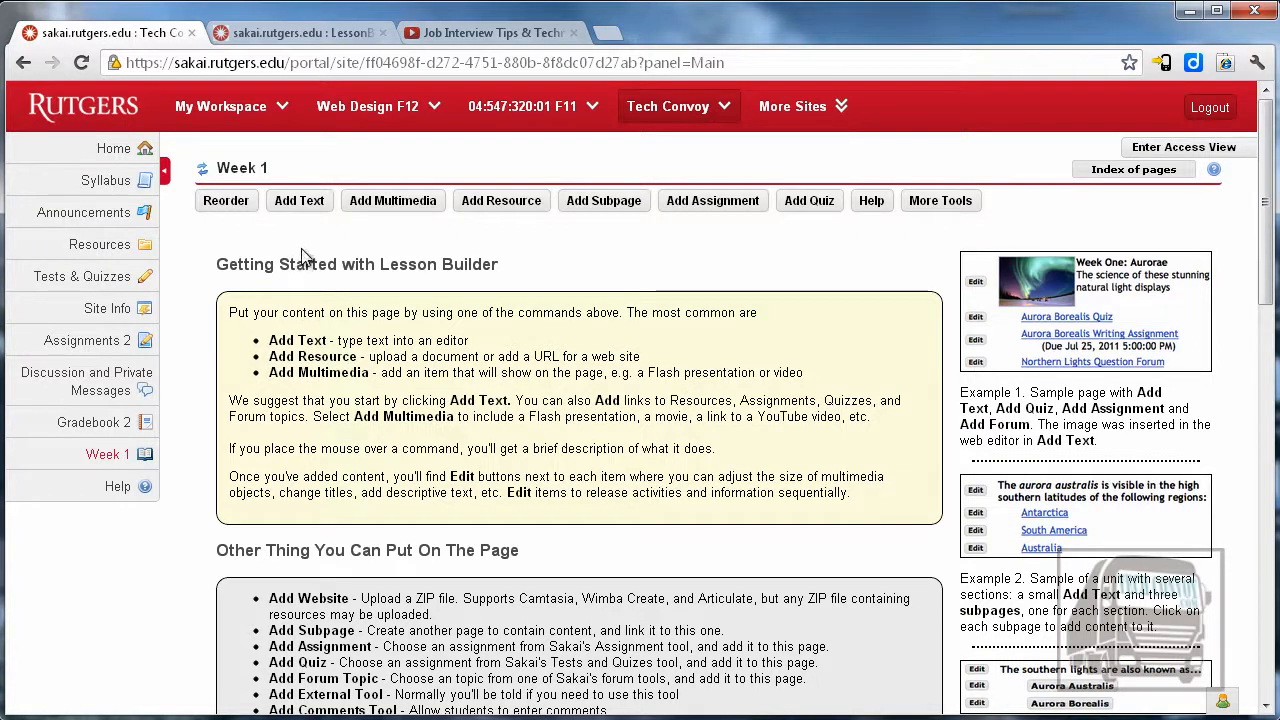
mouse_move(299, 205)
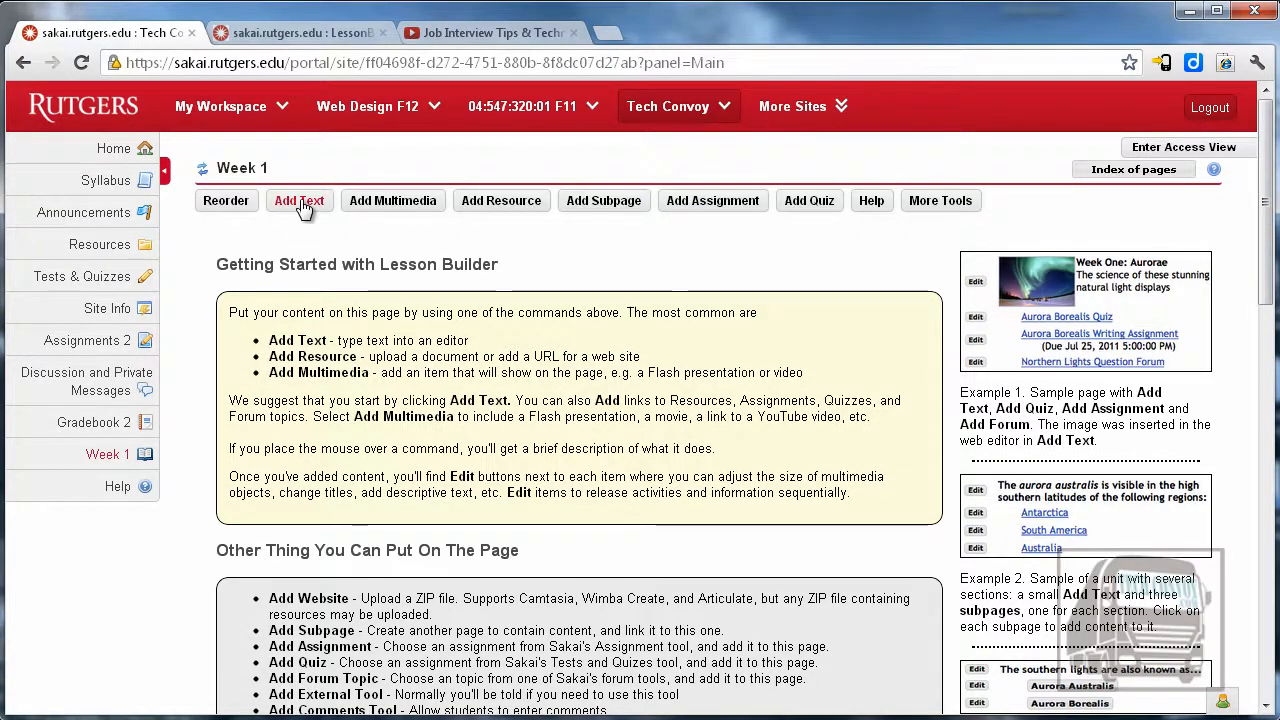
Add a new text item and type 'Week 1 Assignments' in the editor.
left_click(299, 200)
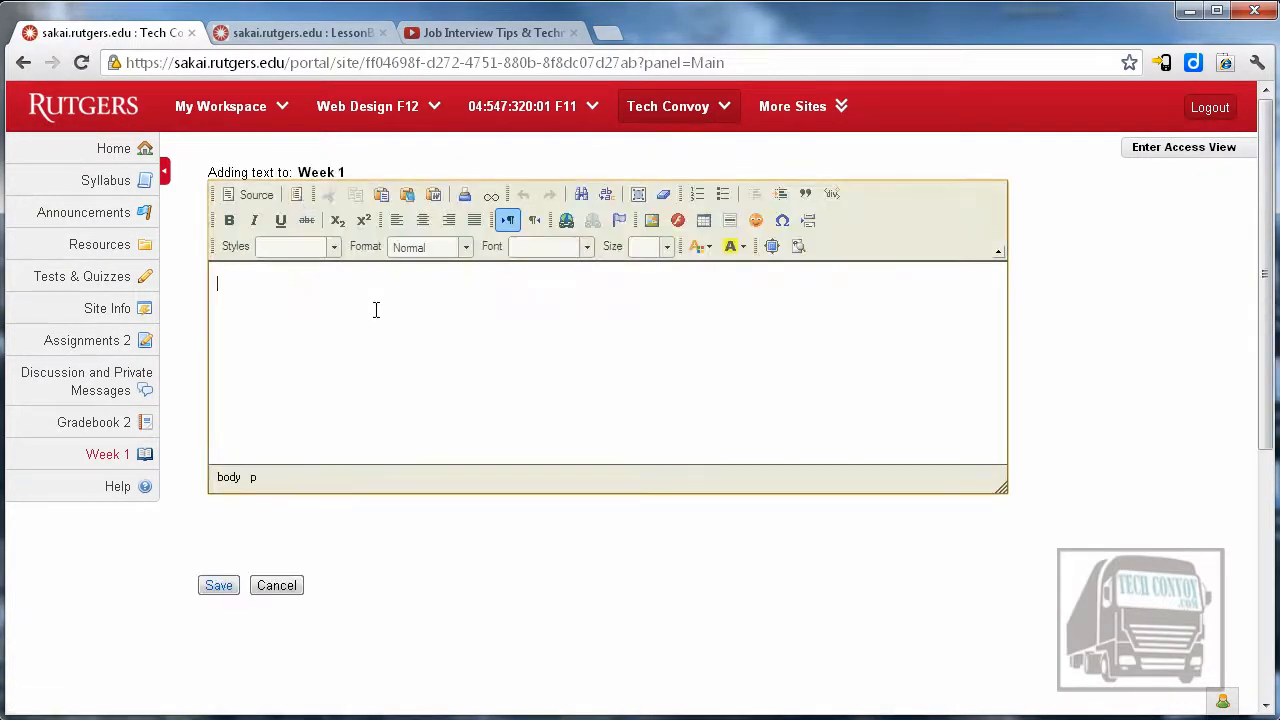
type("Week 1 A")
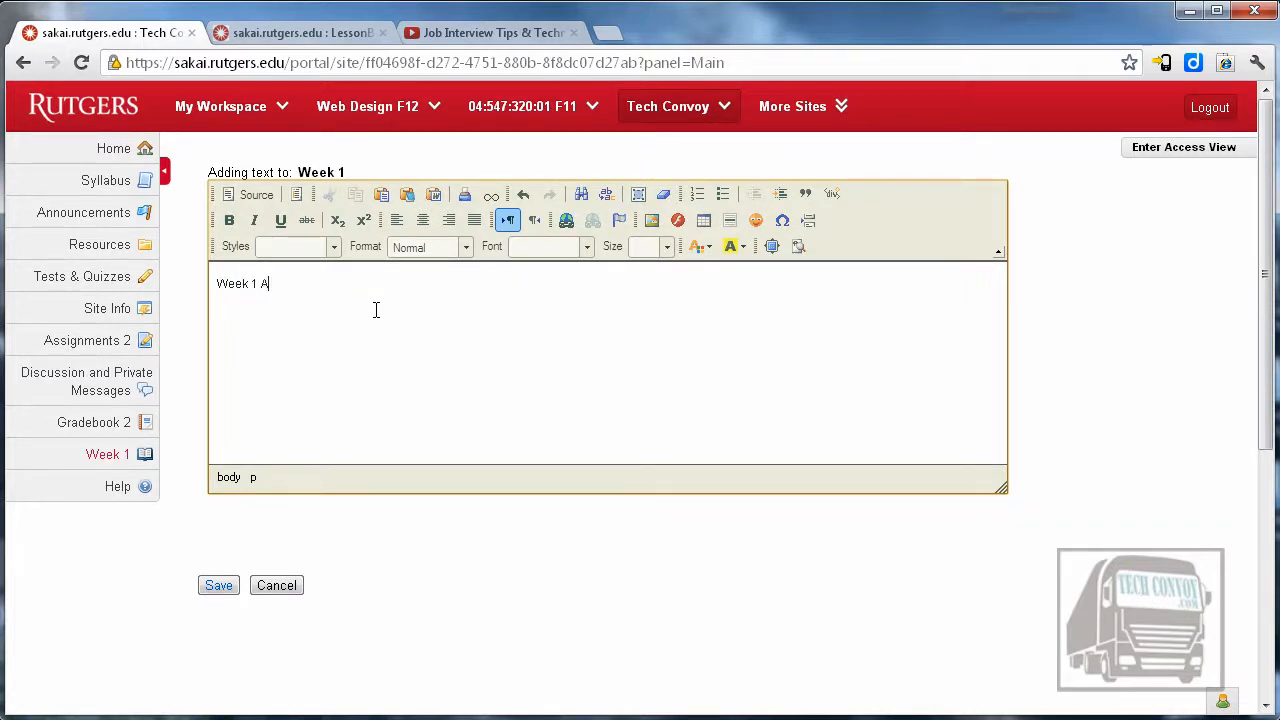
type("ssign")
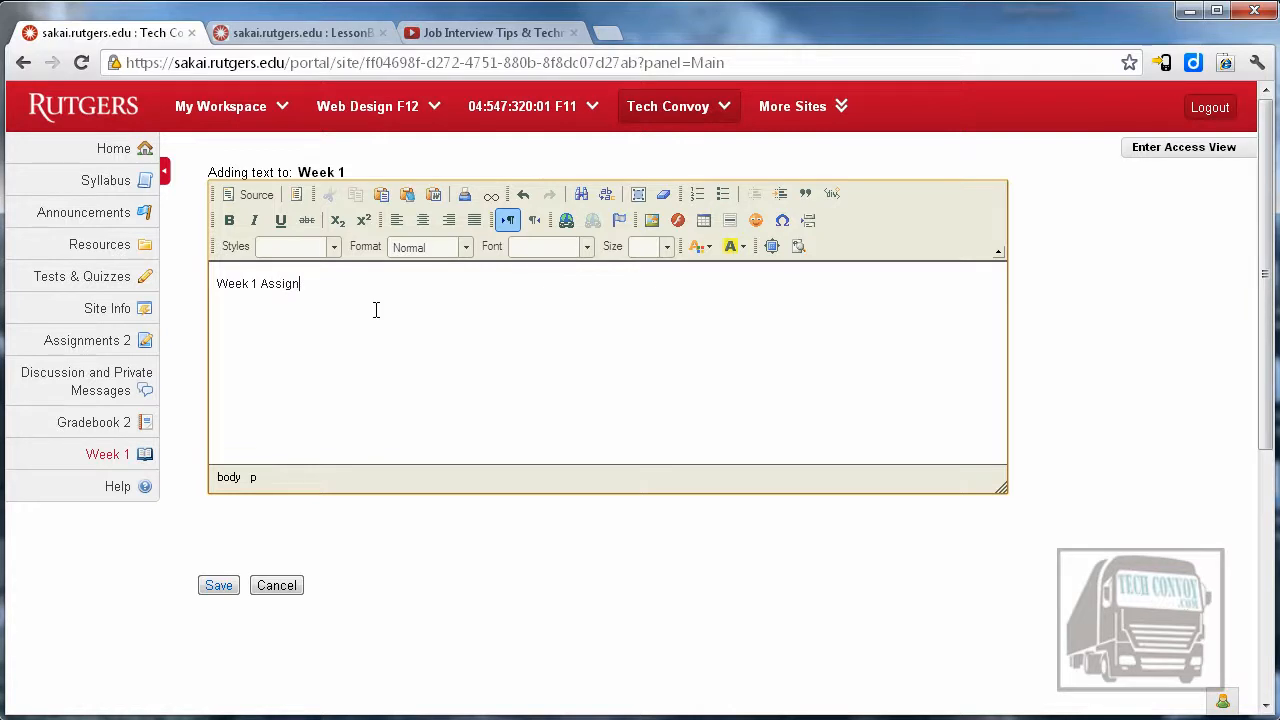
type("ments")
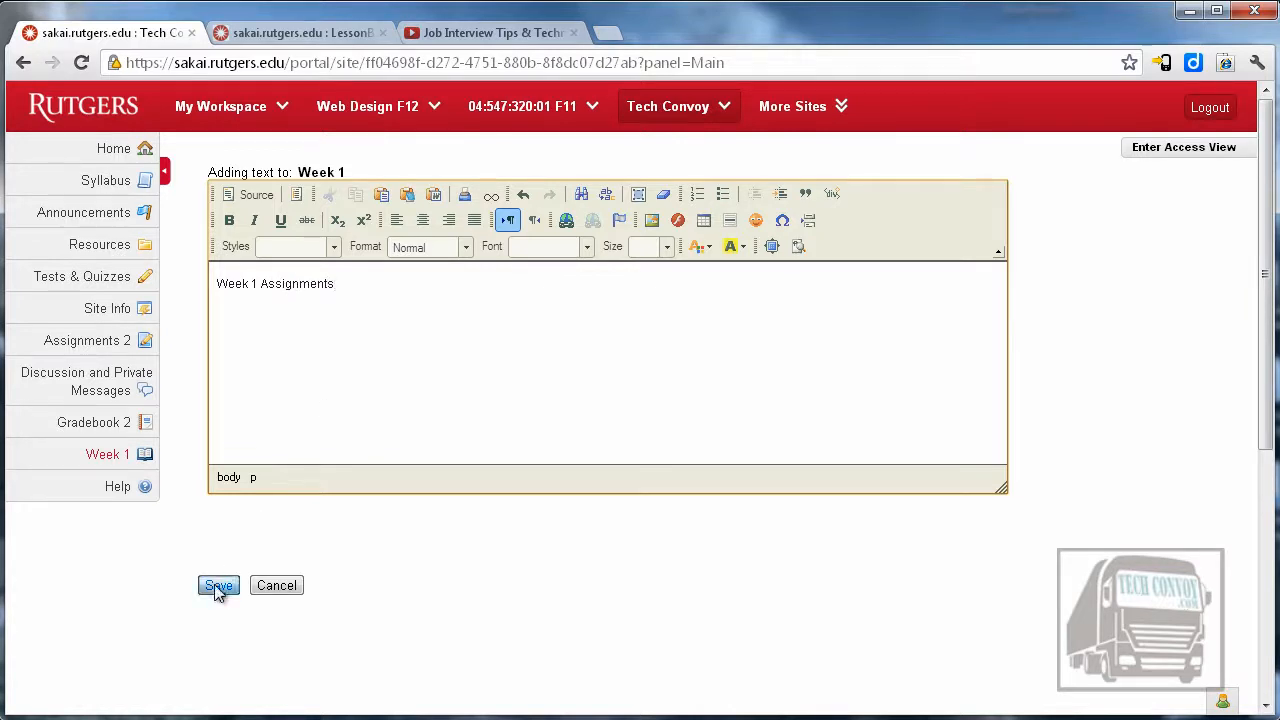
Save the 'Week 1 Assignments' text, preview it in Access View, then exit.
left_click(218, 585)
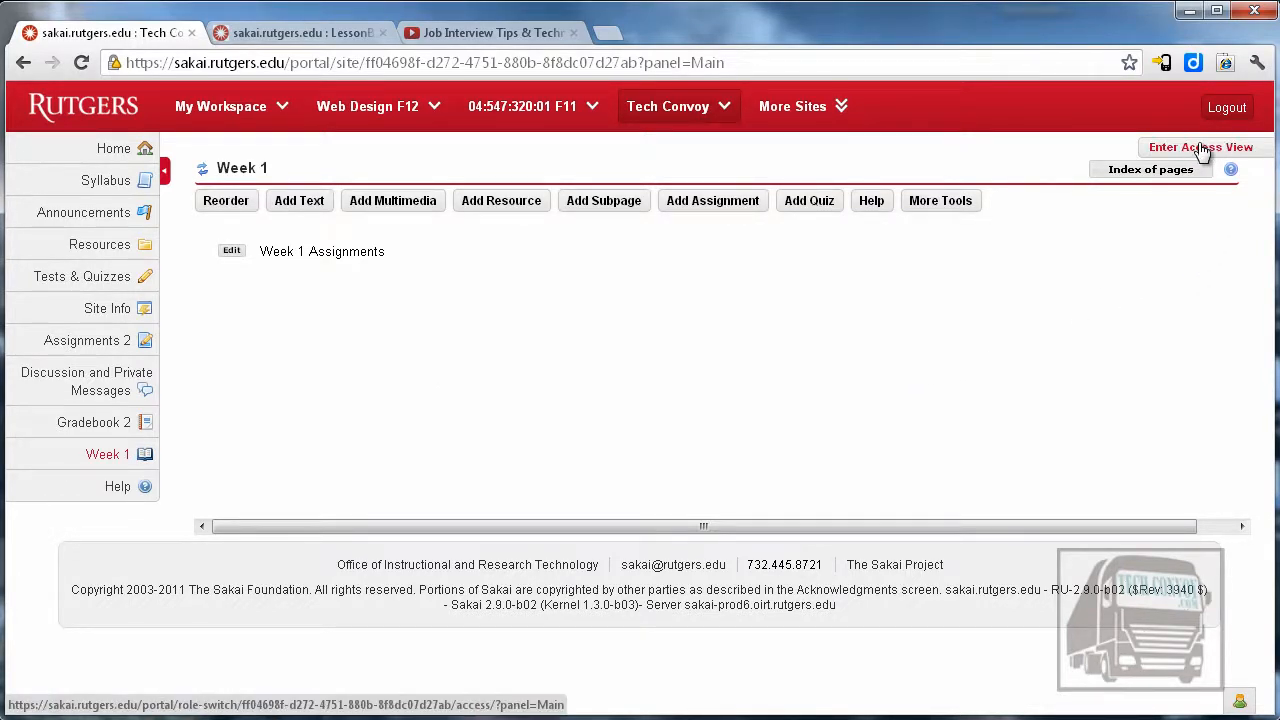
left_click(1200, 147)
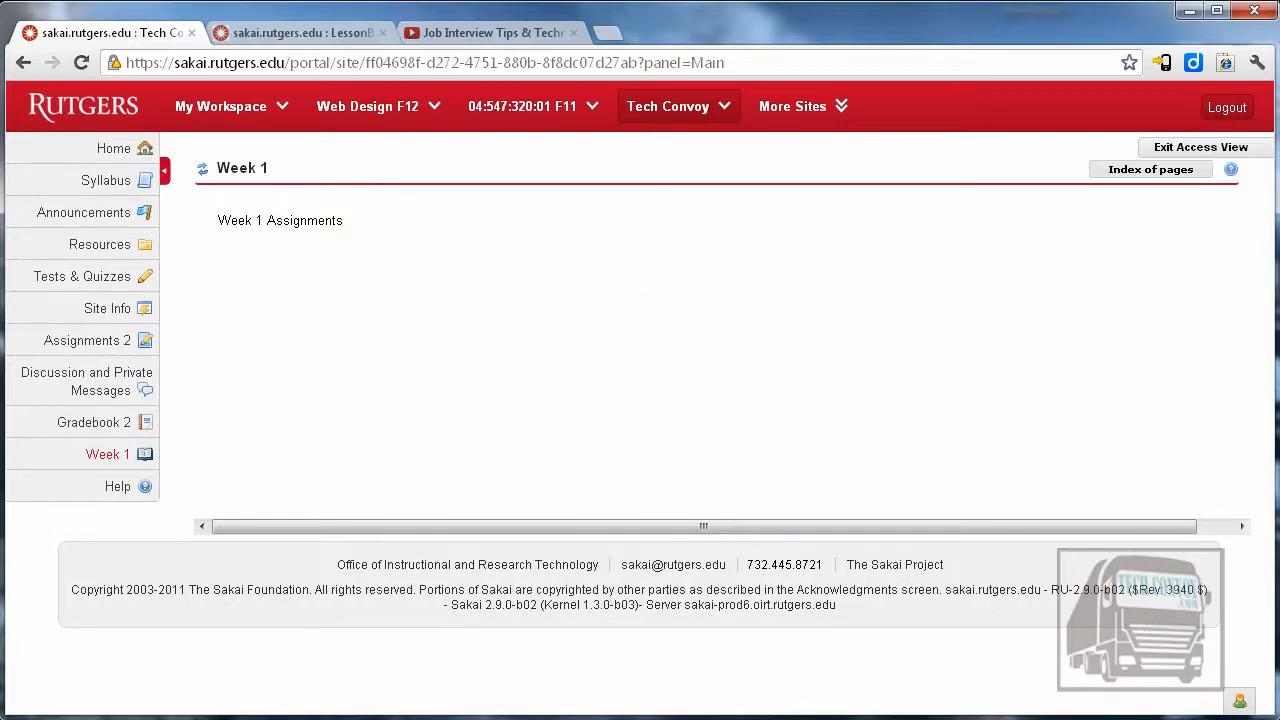
left_click(1200, 147)
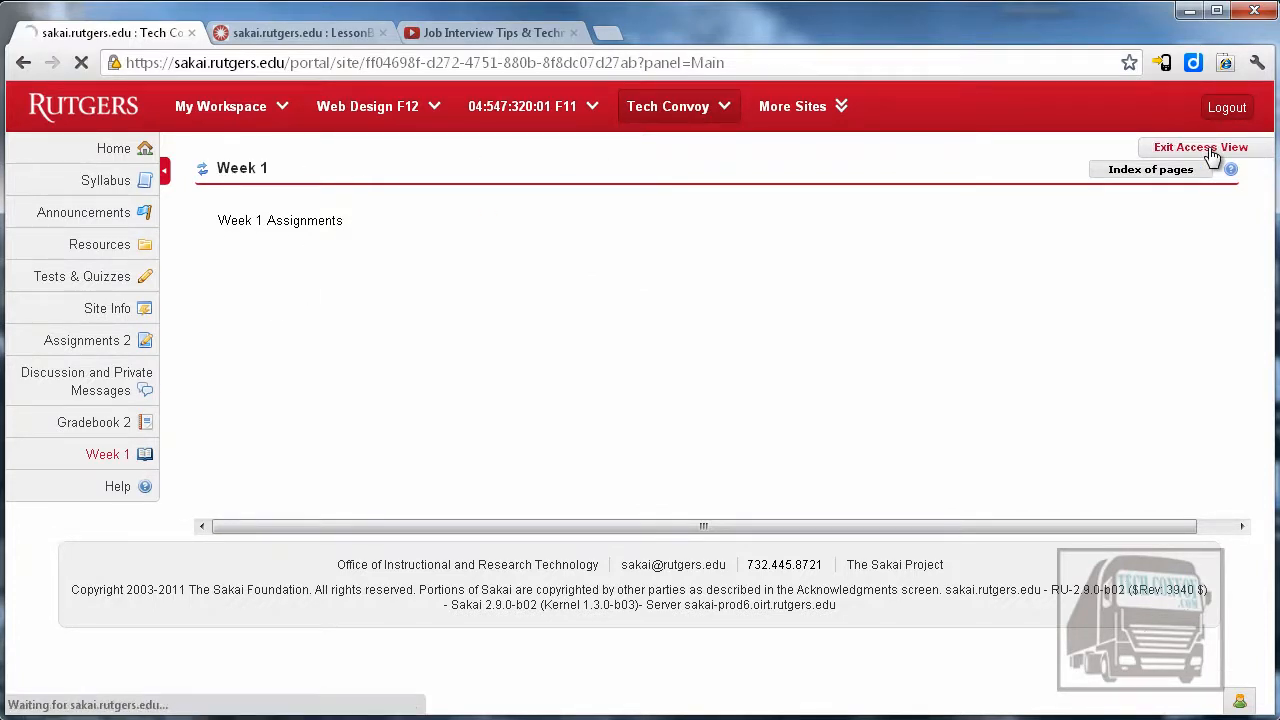
left_click(1200, 147)
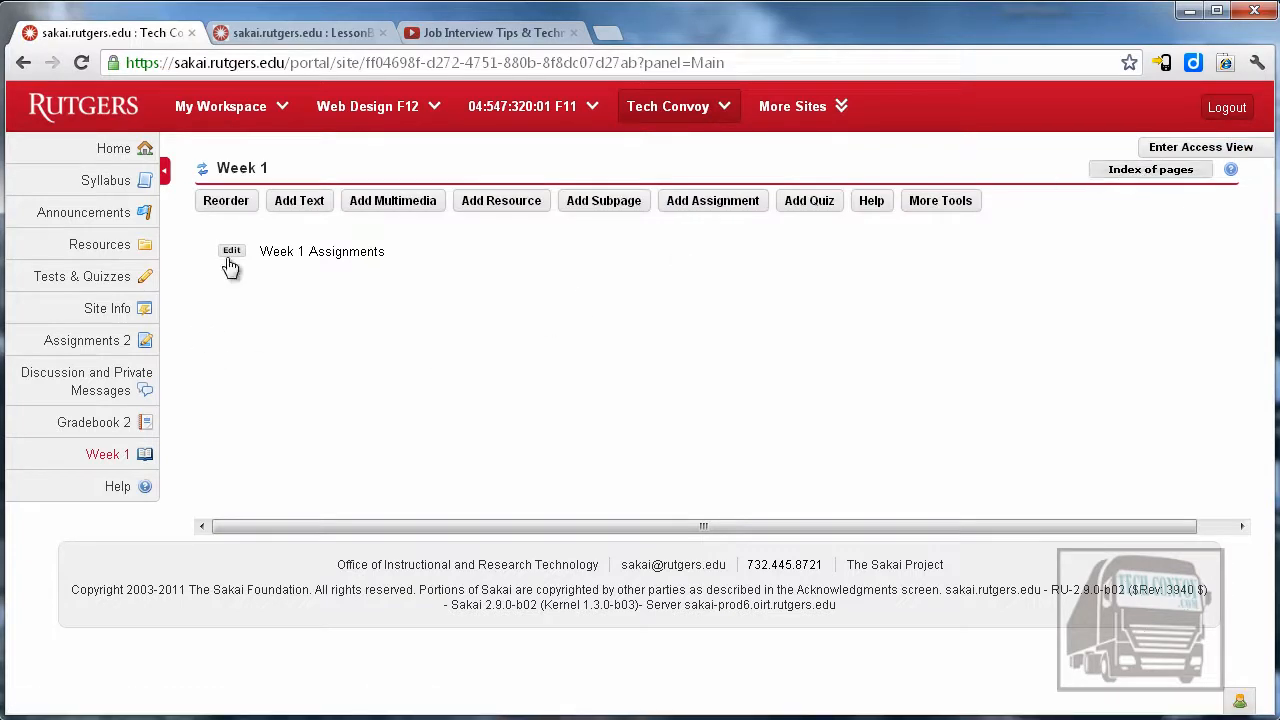
Try and undo Blue Title, then save the heading as bold green 18-point Tahoma.
left_click(231, 251)
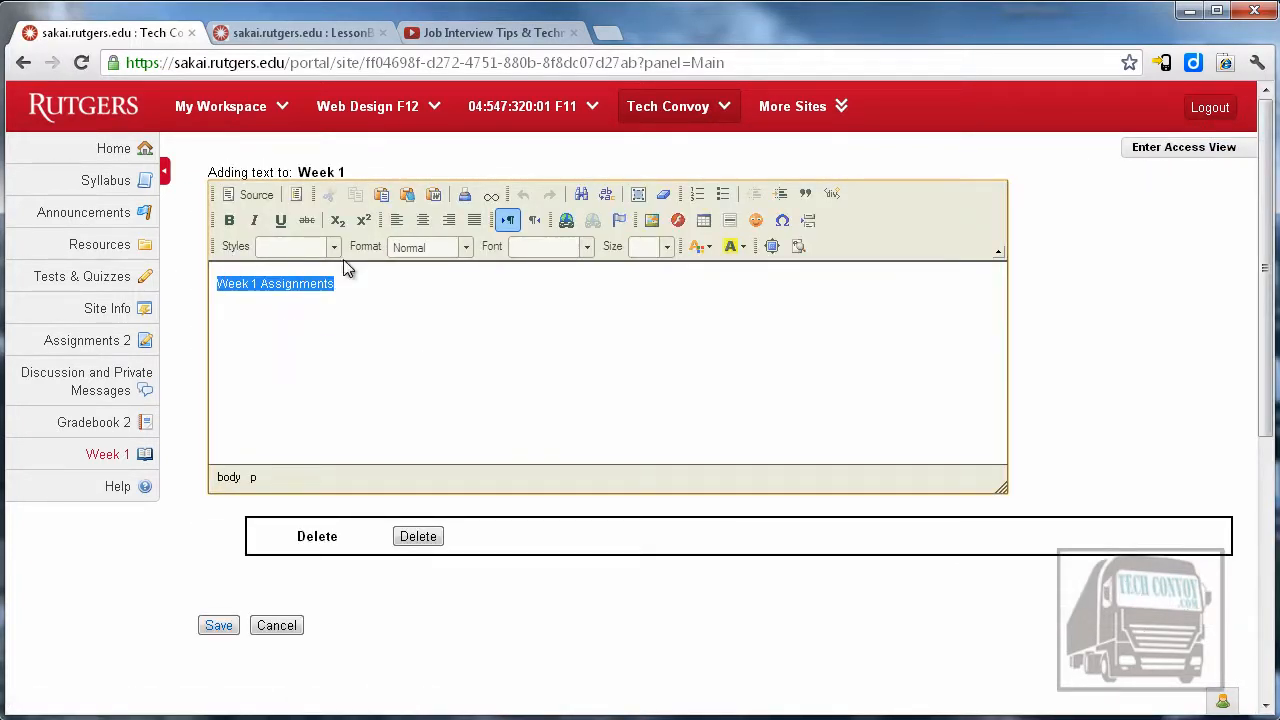
left_click(295, 247)
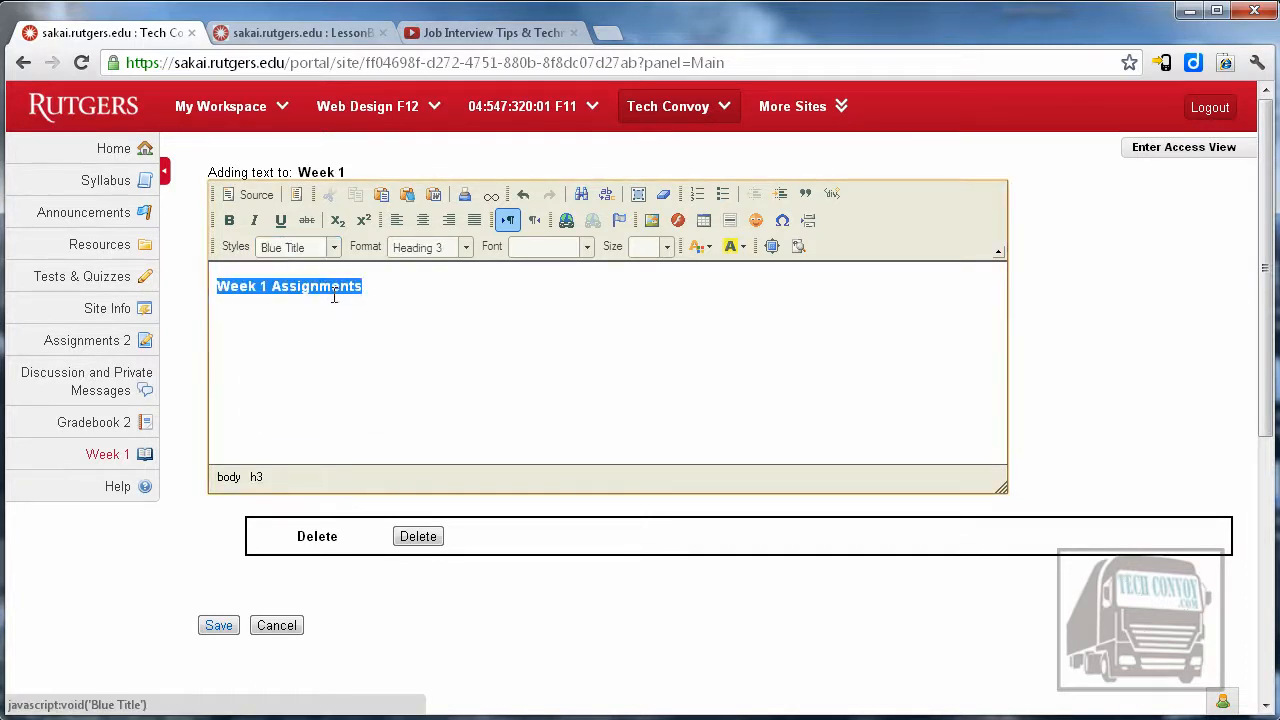
left_click(400, 286)
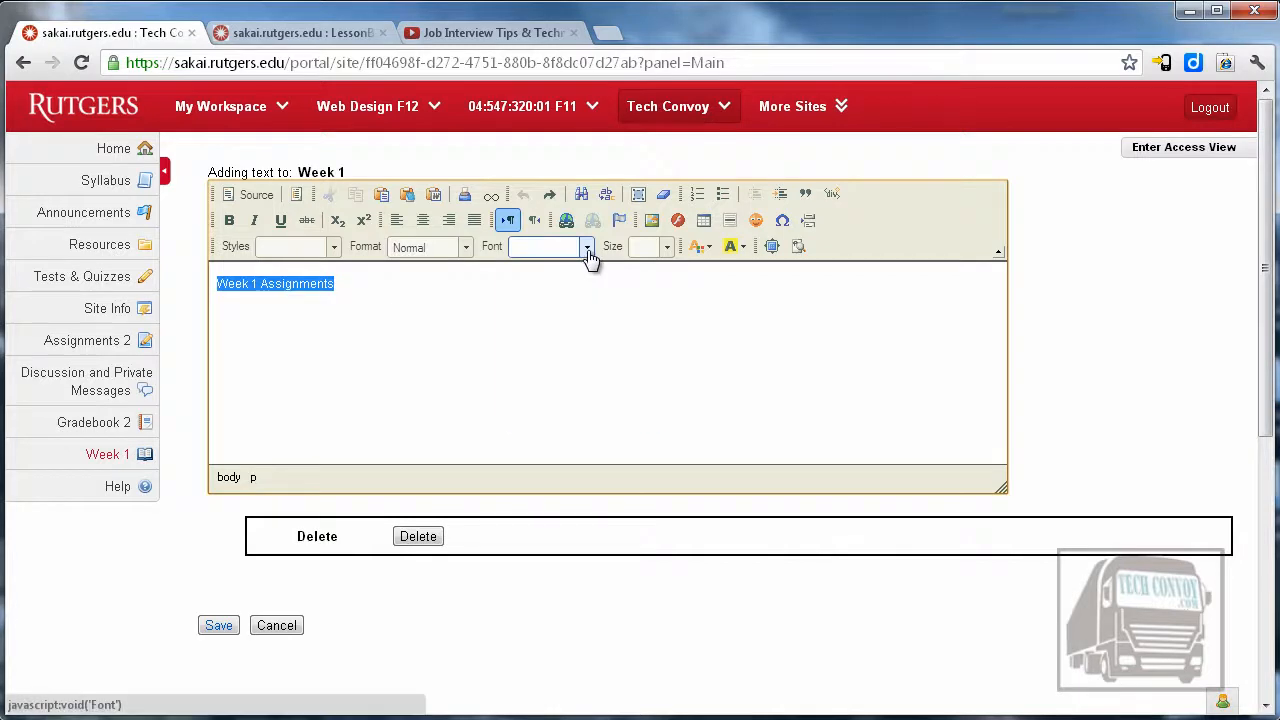
left_click(587, 247)
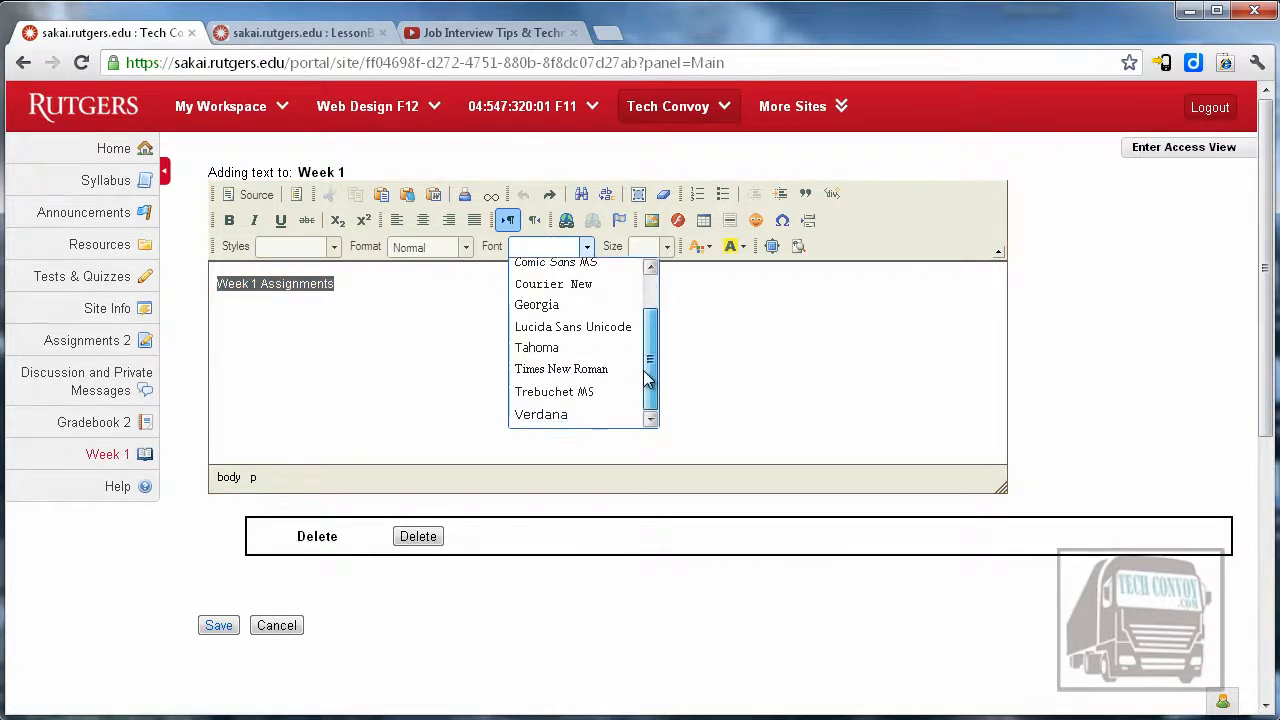
left_click(537, 347)
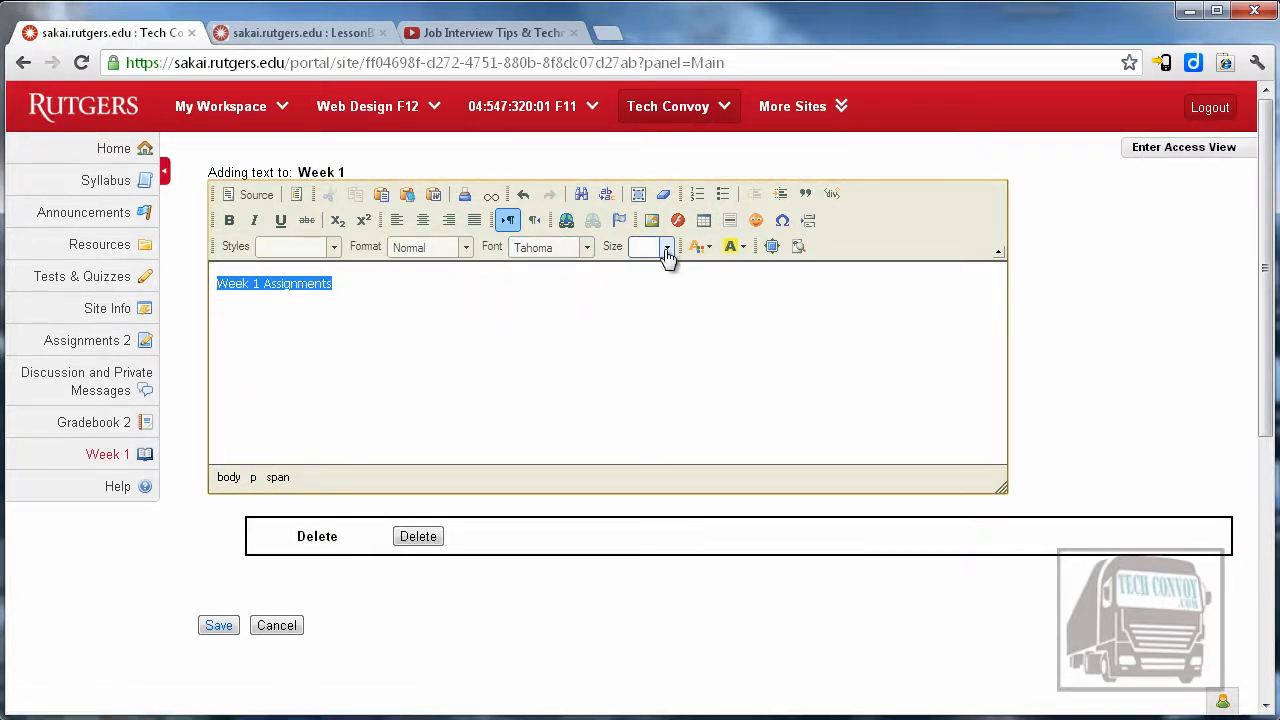
left_click(666, 247)
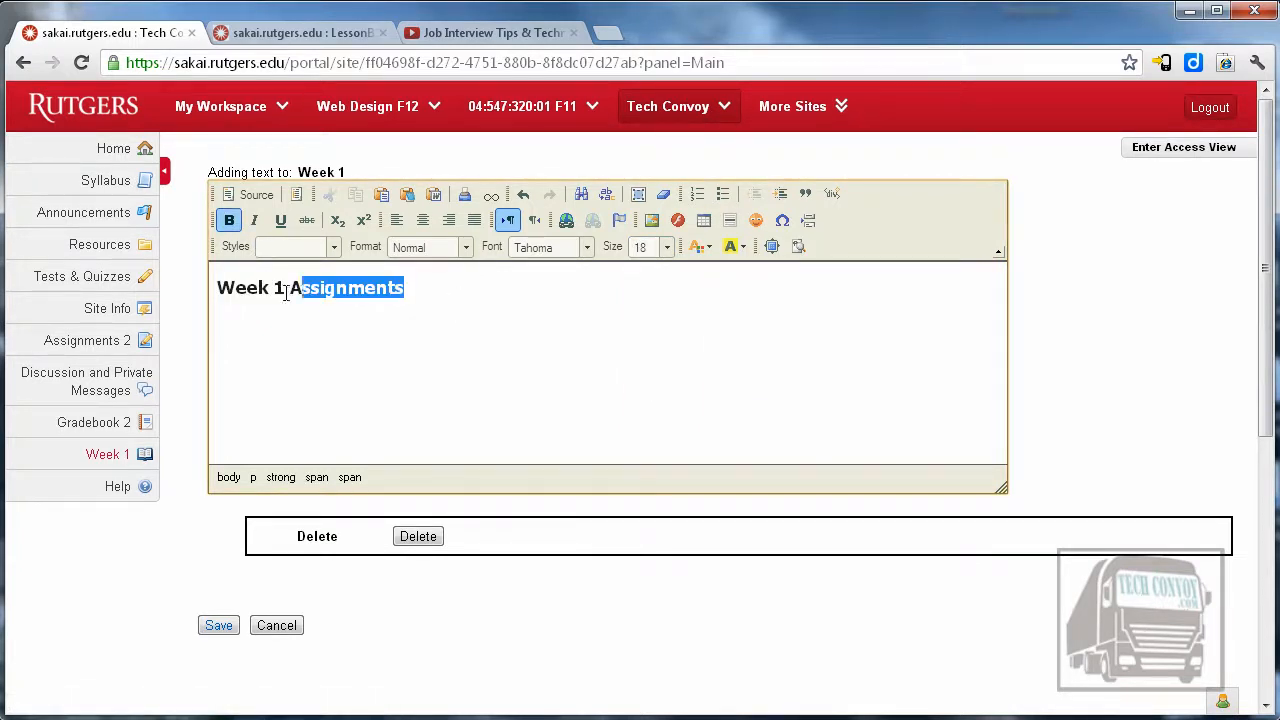
left_click(711, 247)
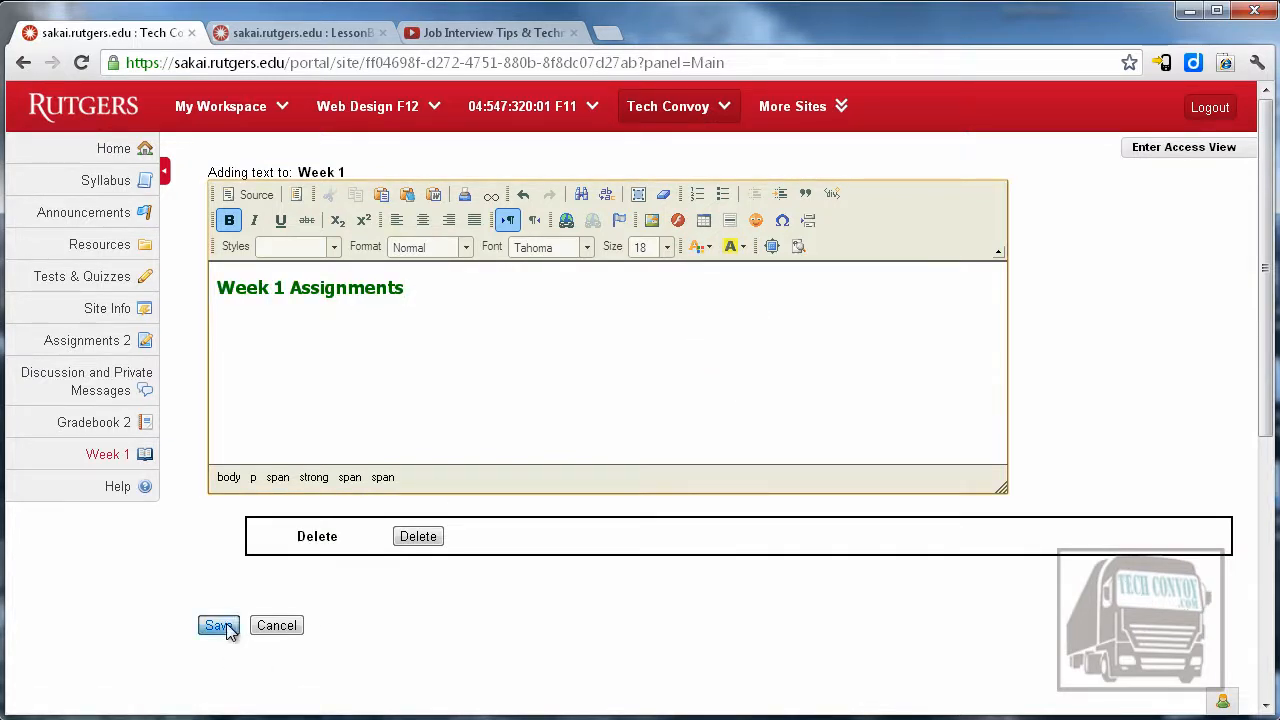
left_click(218, 625)
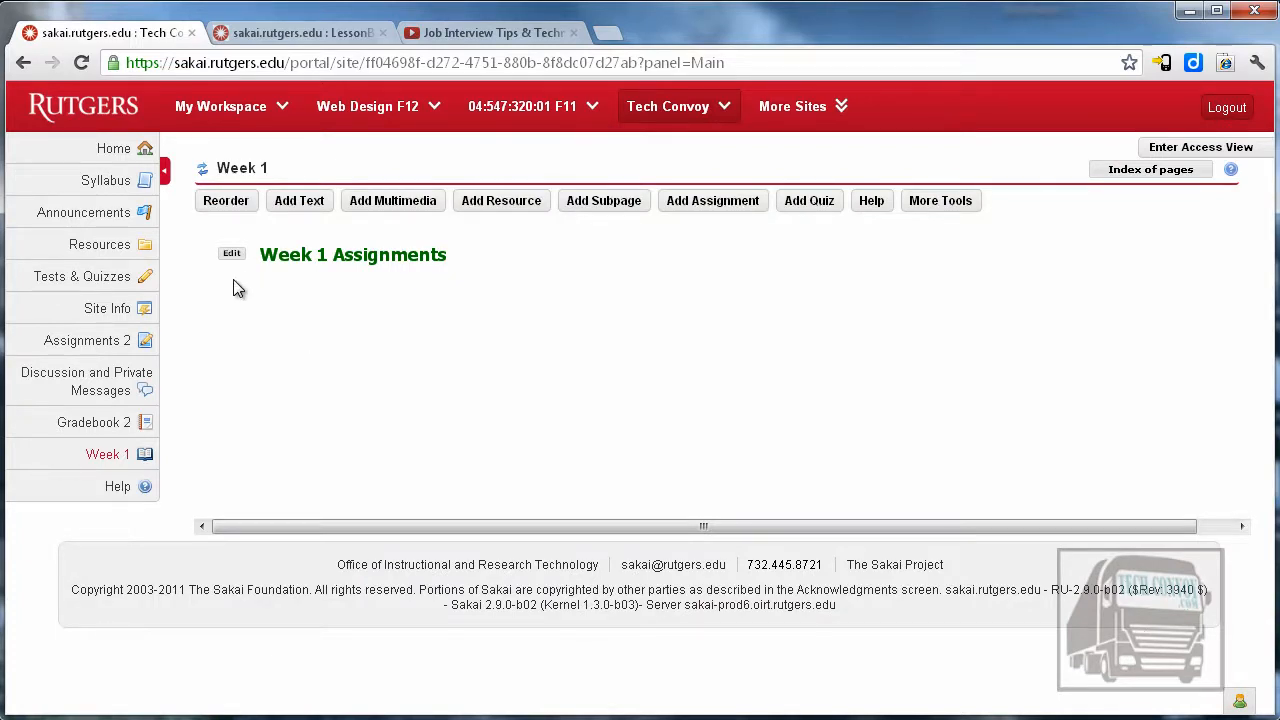
Delete the Week 1 Assignments heading and insert the image-and-title template.
left_click(231, 253)
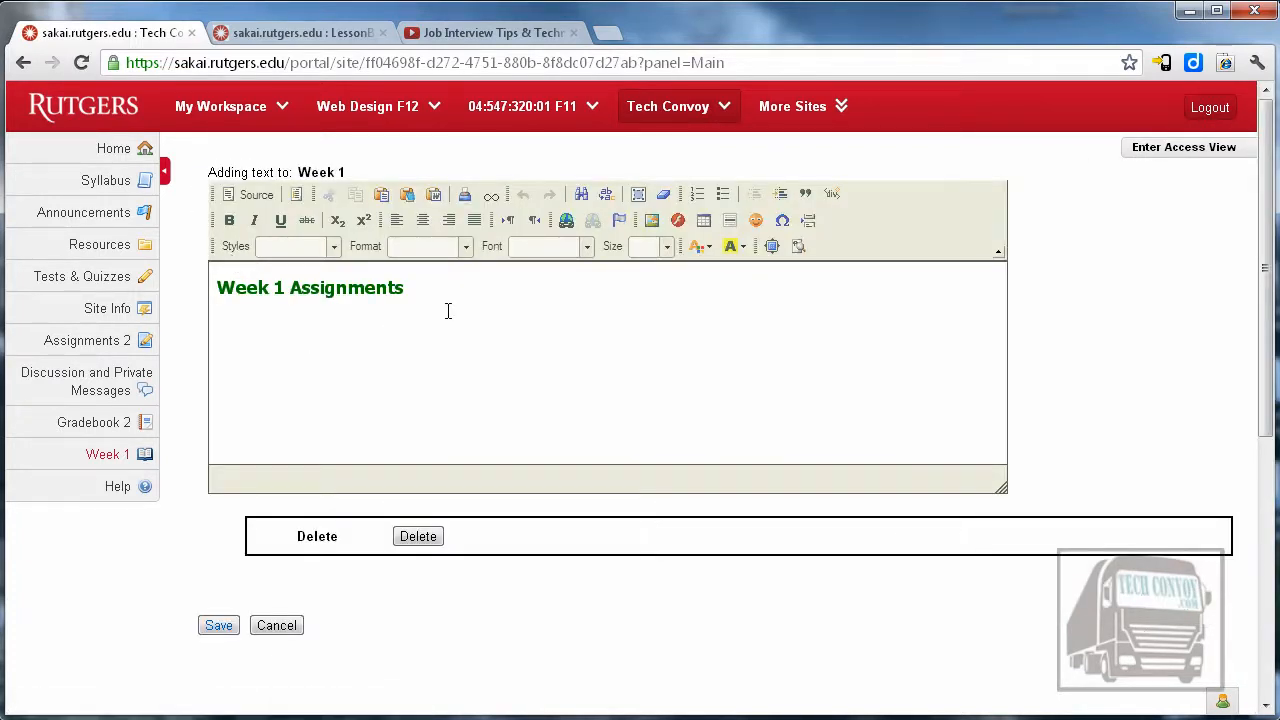
triple_click(310, 287)
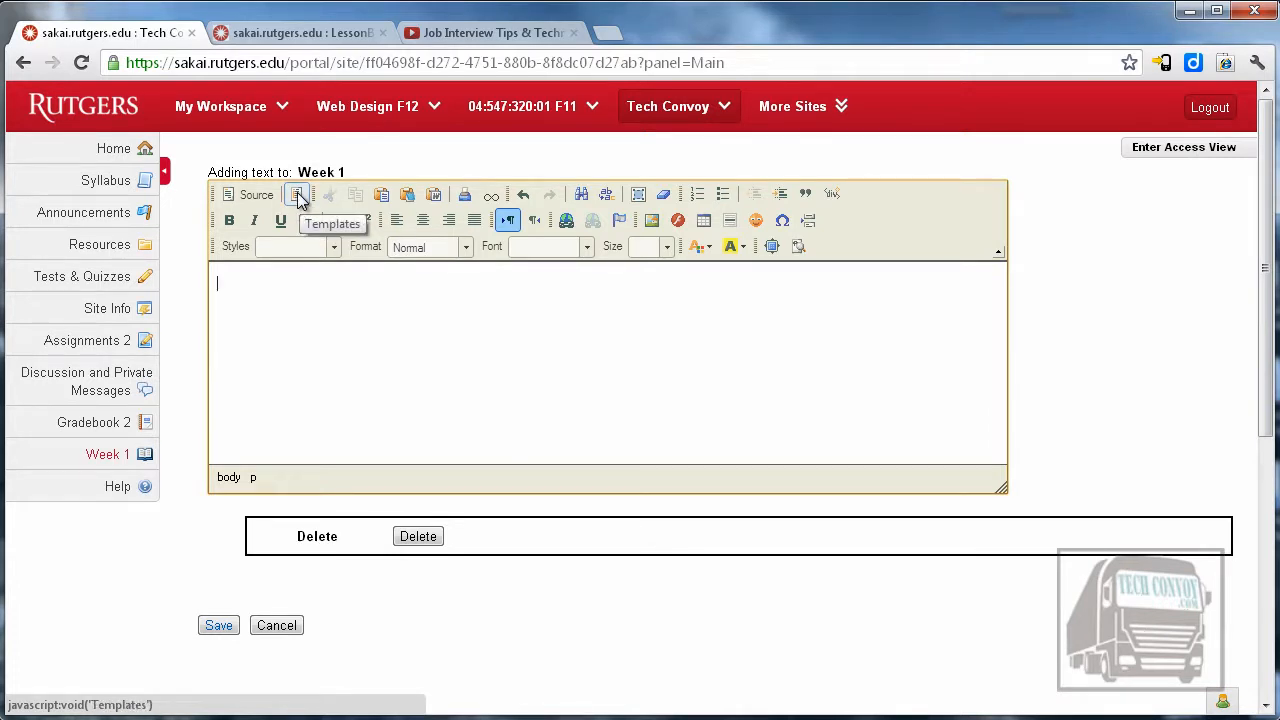
left_click(300, 194)
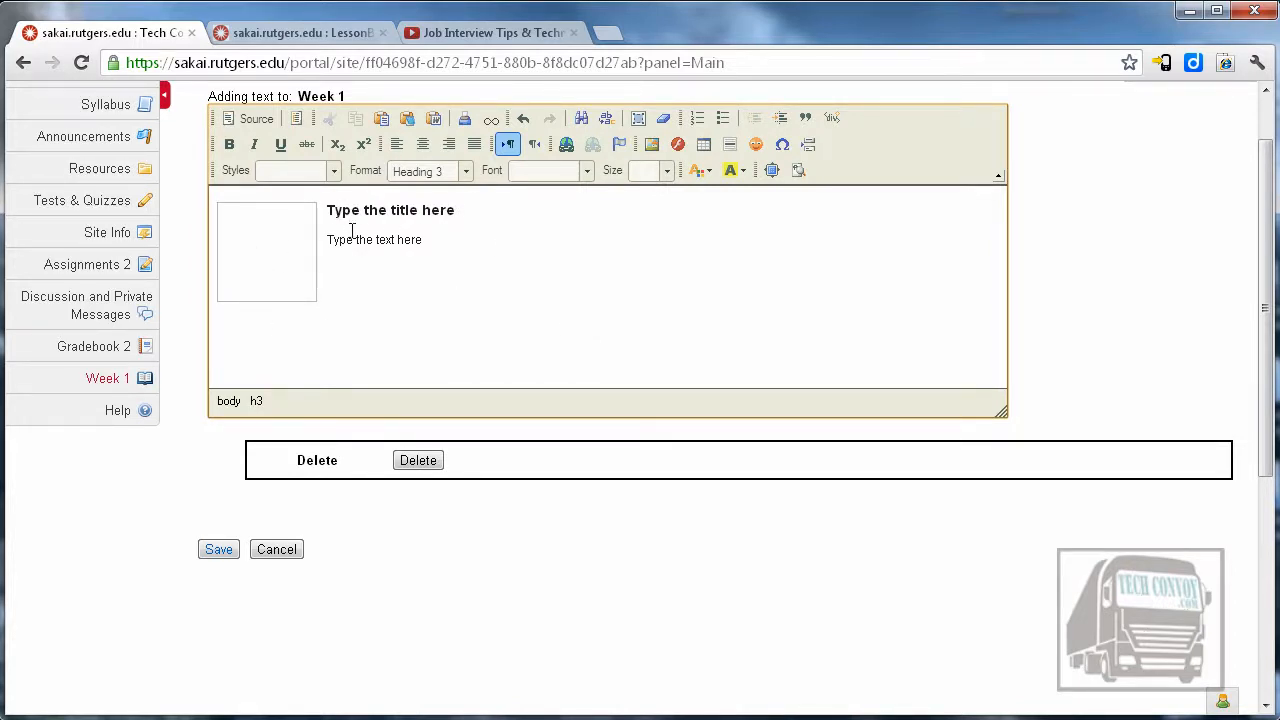
Choose the Desktop 'interview' photo for upload to the template image placeholder.
left_click(266, 252)
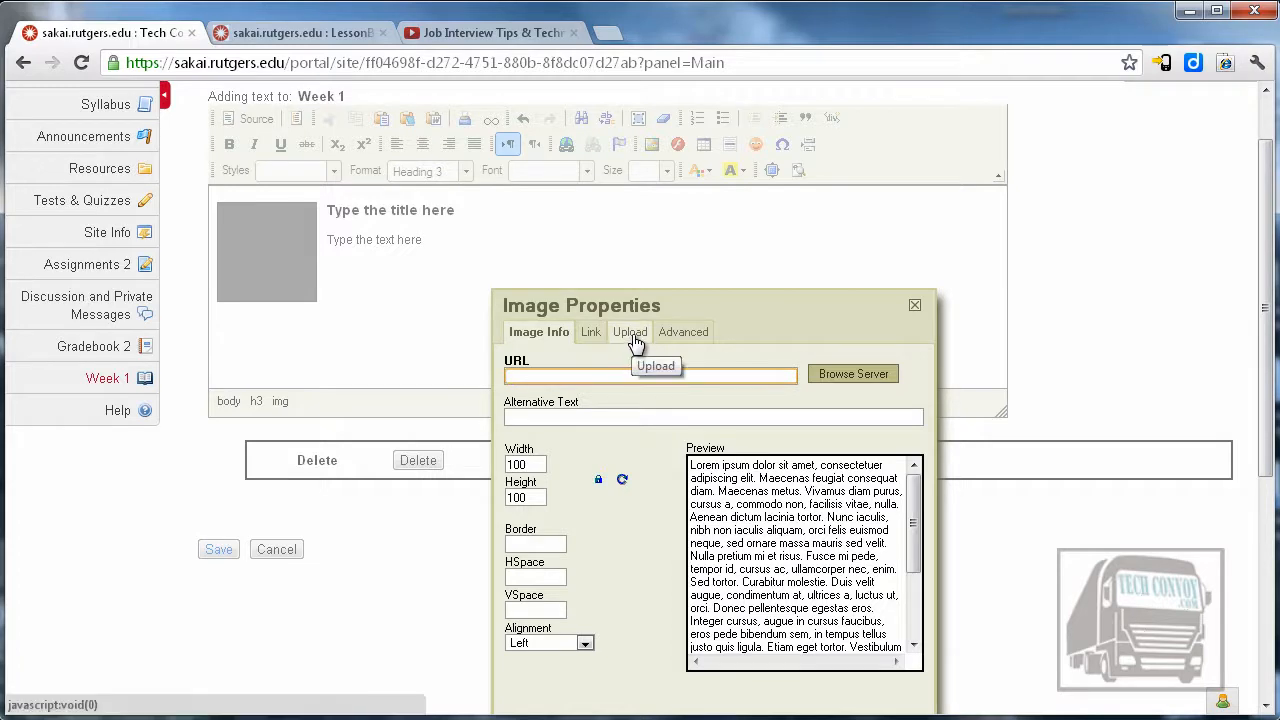
left_click(630, 331)
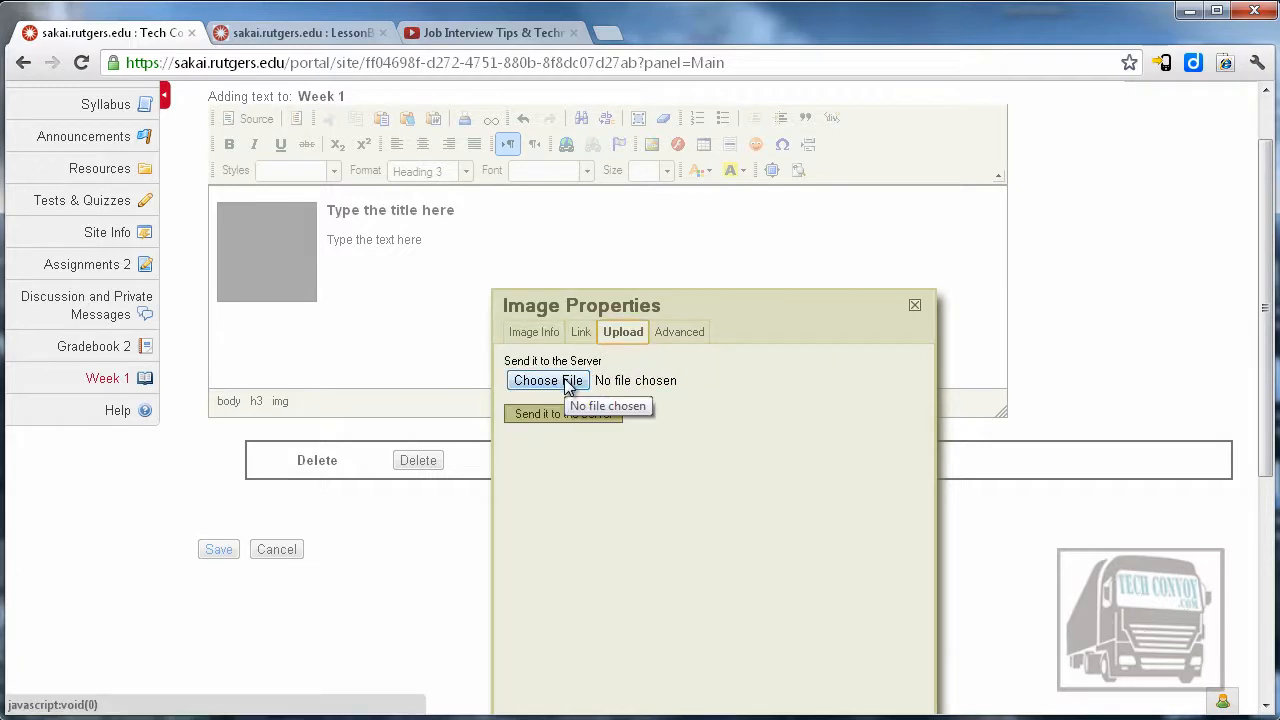
left_click(547, 380)
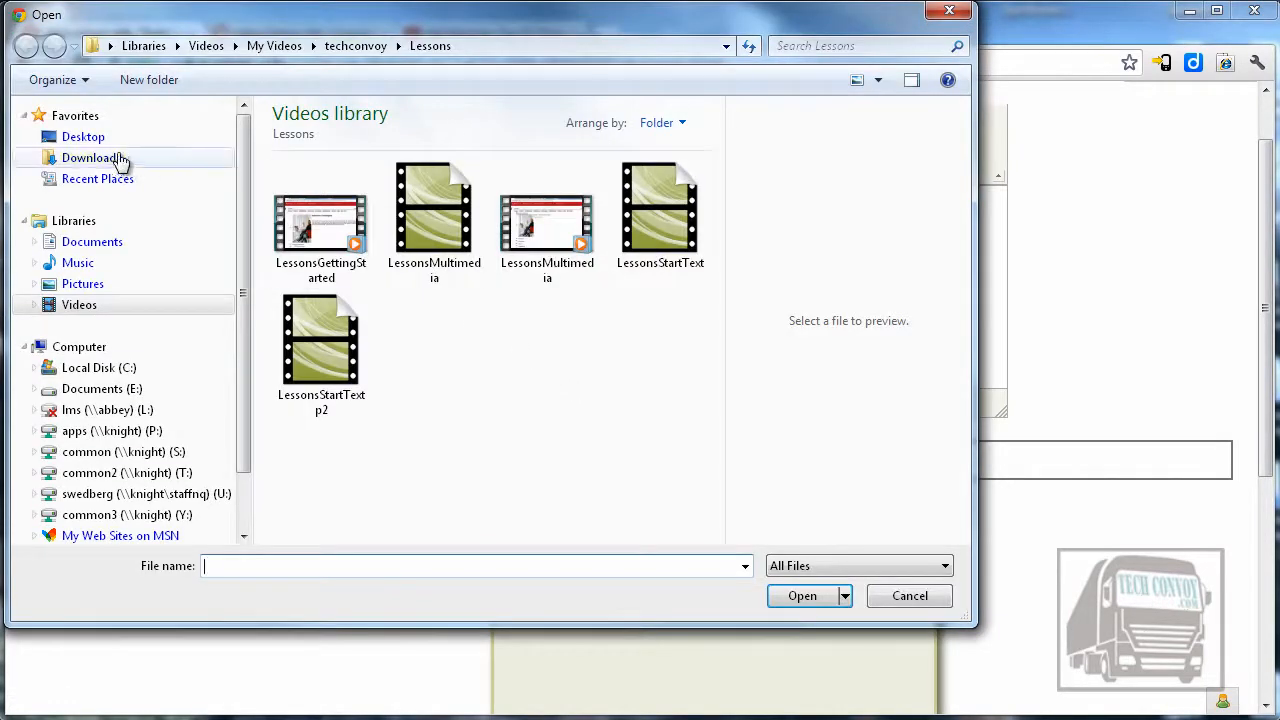
left_click(83, 137)
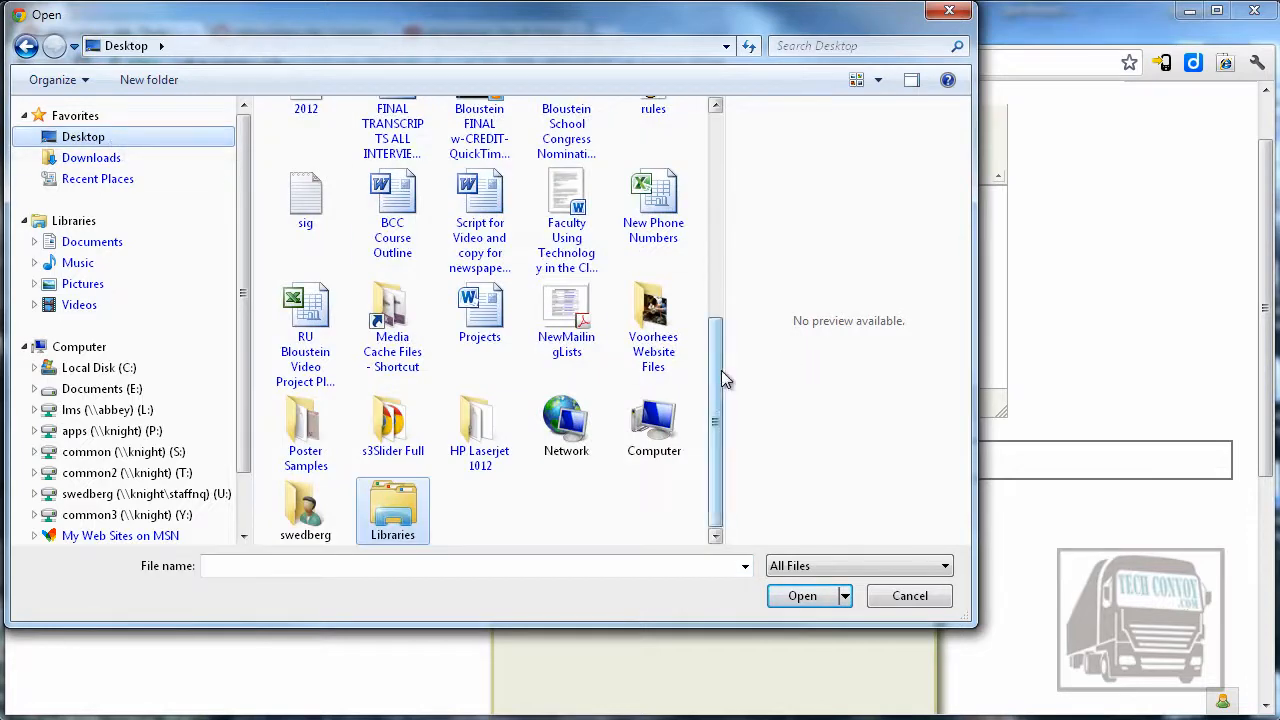
left_click(479, 363)
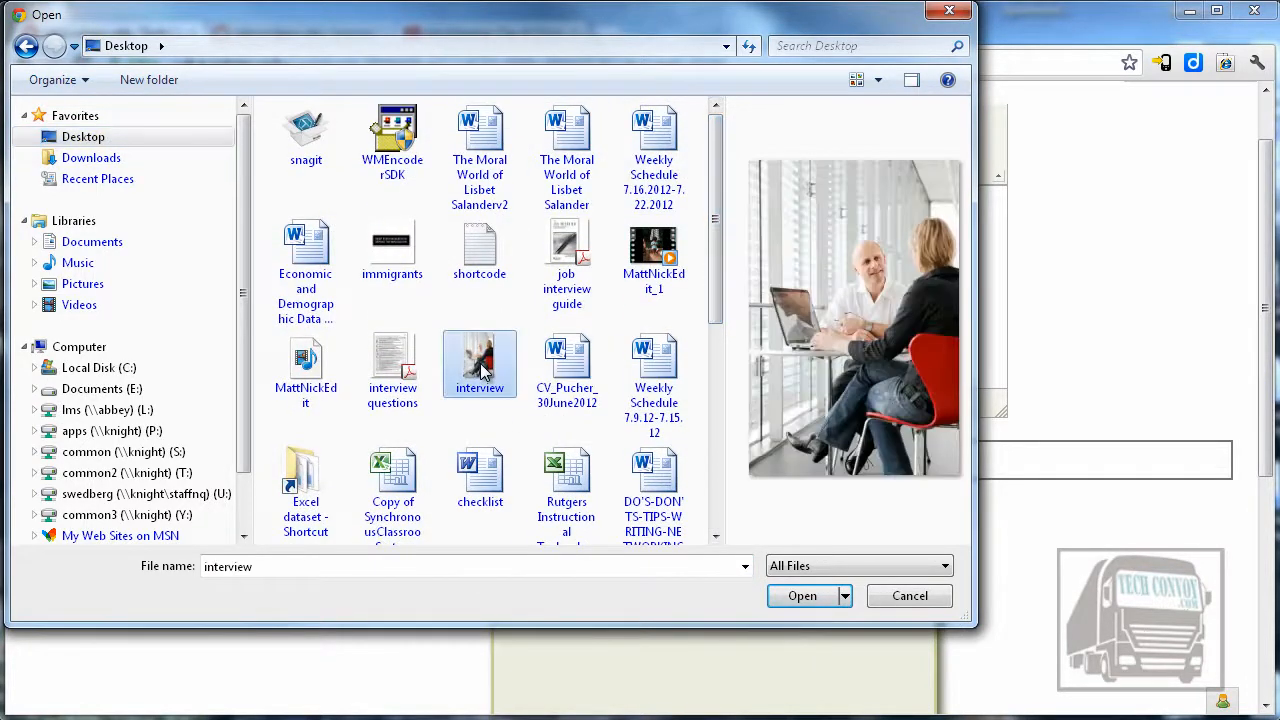
Attach interview.jpg and send it to the server.
left_click(801, 595)
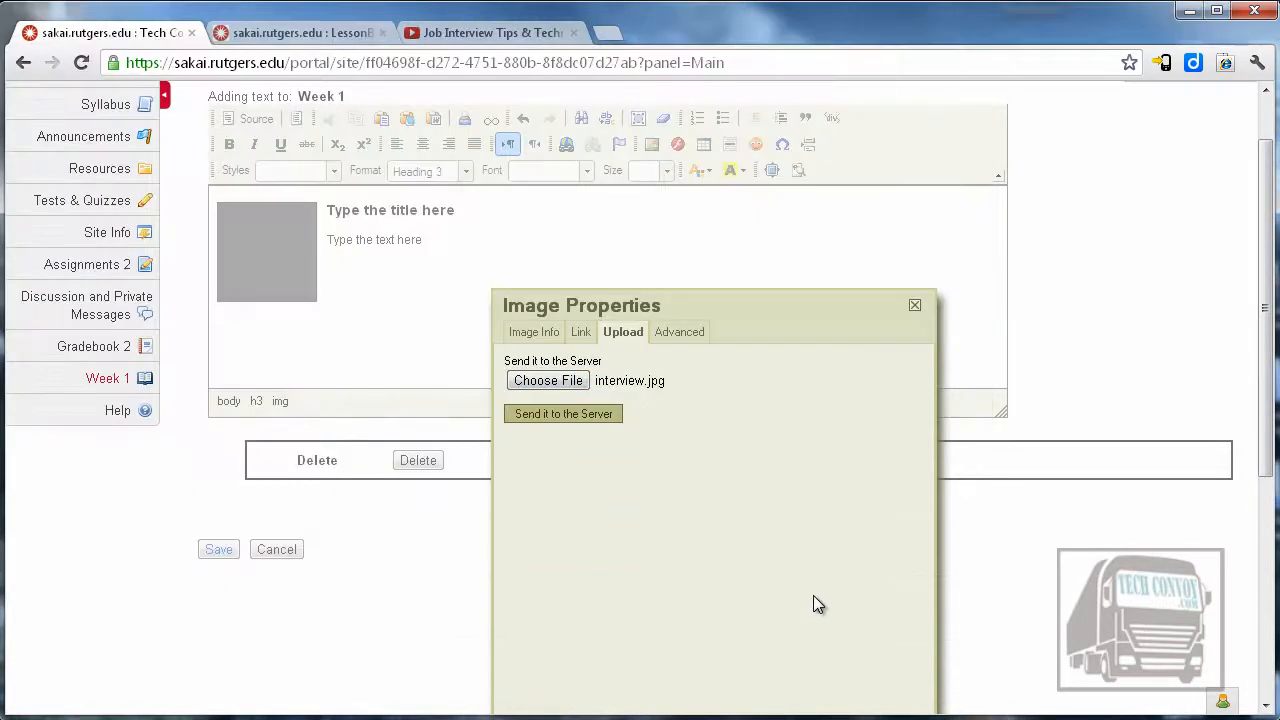
mouse_move(615, 382)
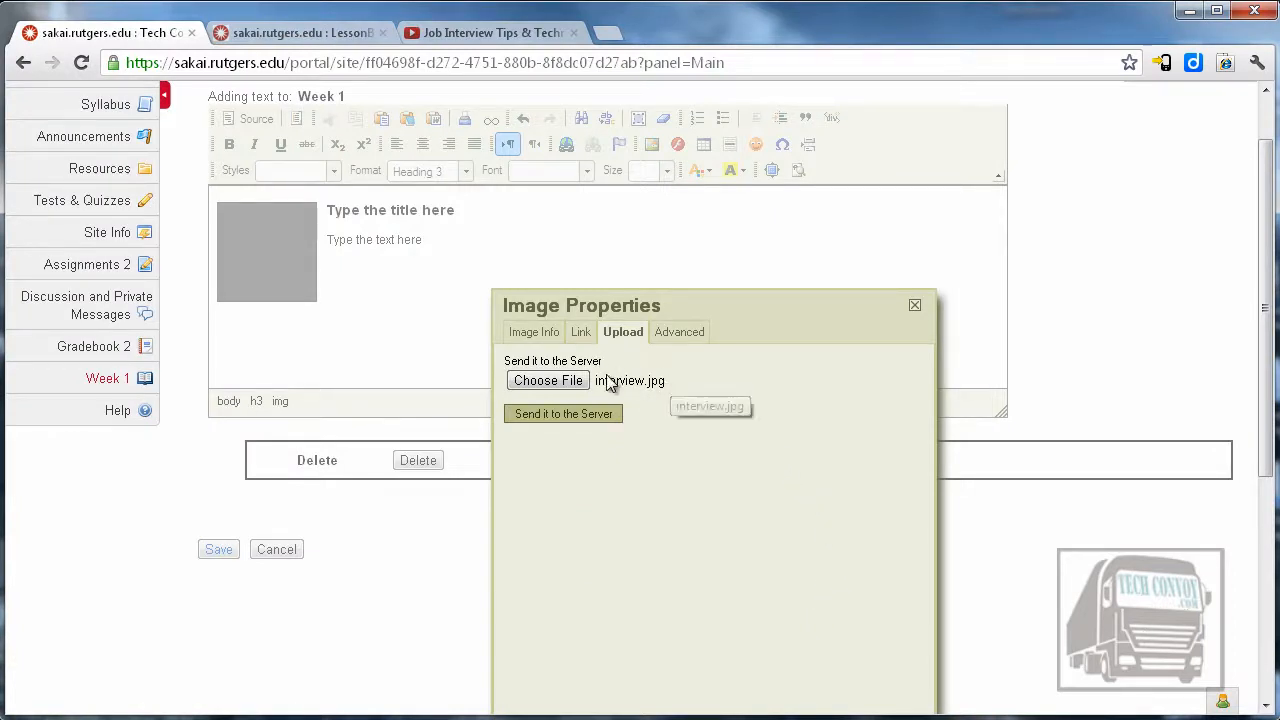
left_click(563, 413)
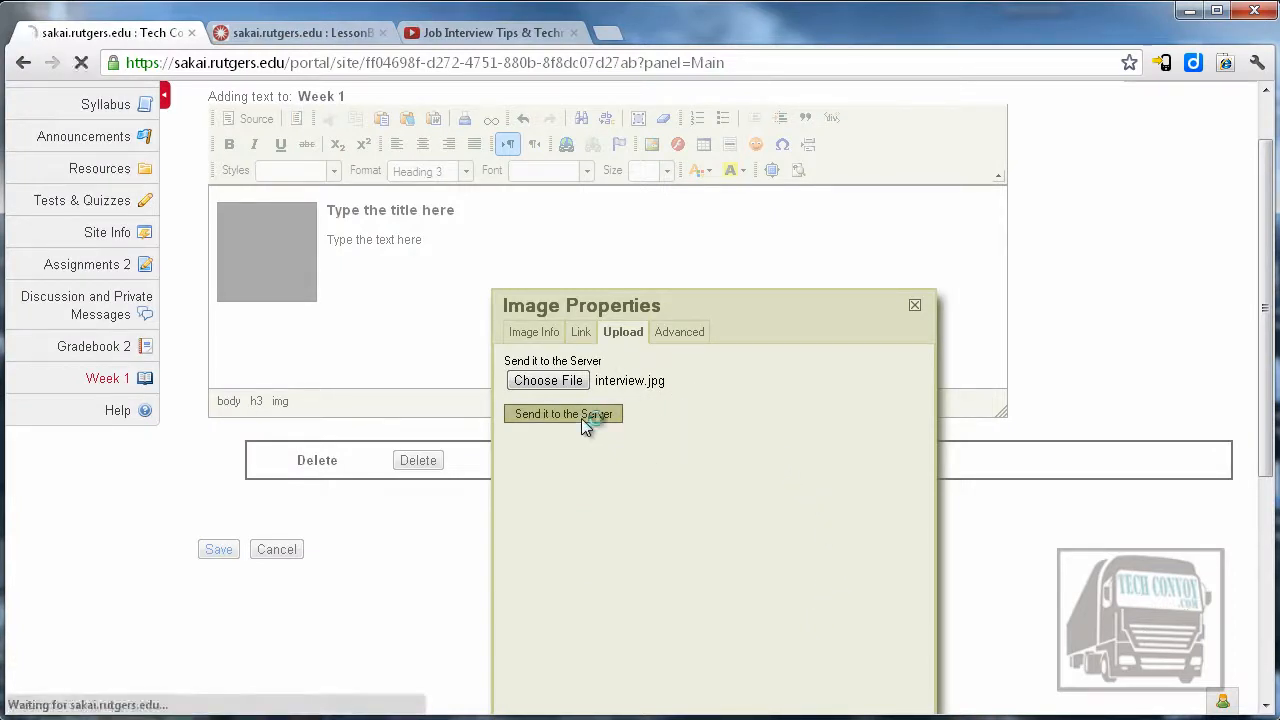
left_click(563, 414)
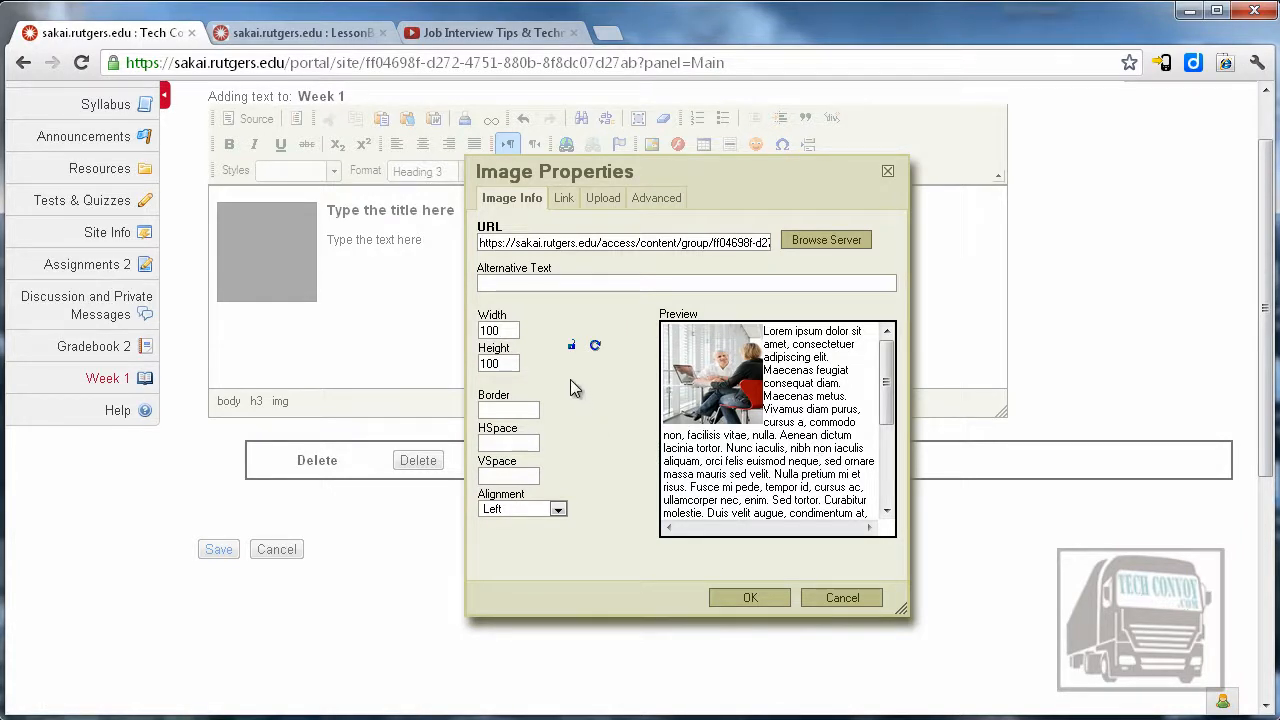
mouse_move(571, 345)
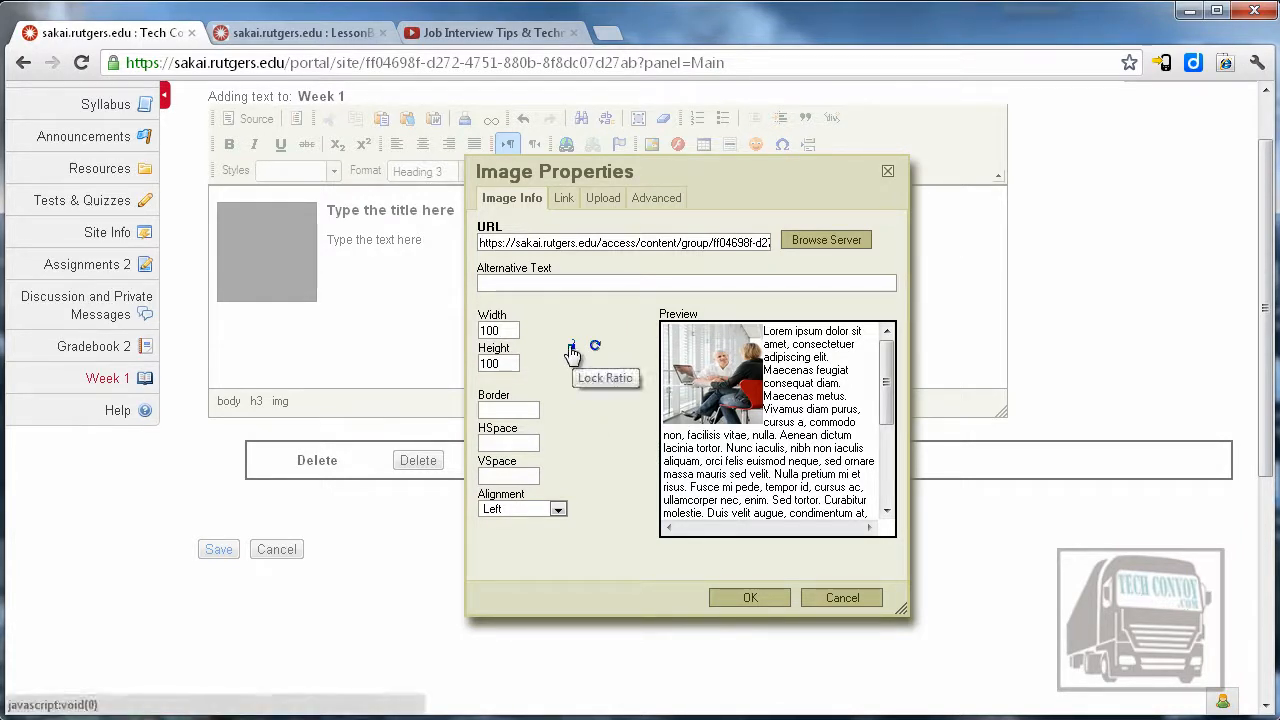
Unlock the photo's aspect ratio so it can be sized 200 by 300.
left_click(571, 345)
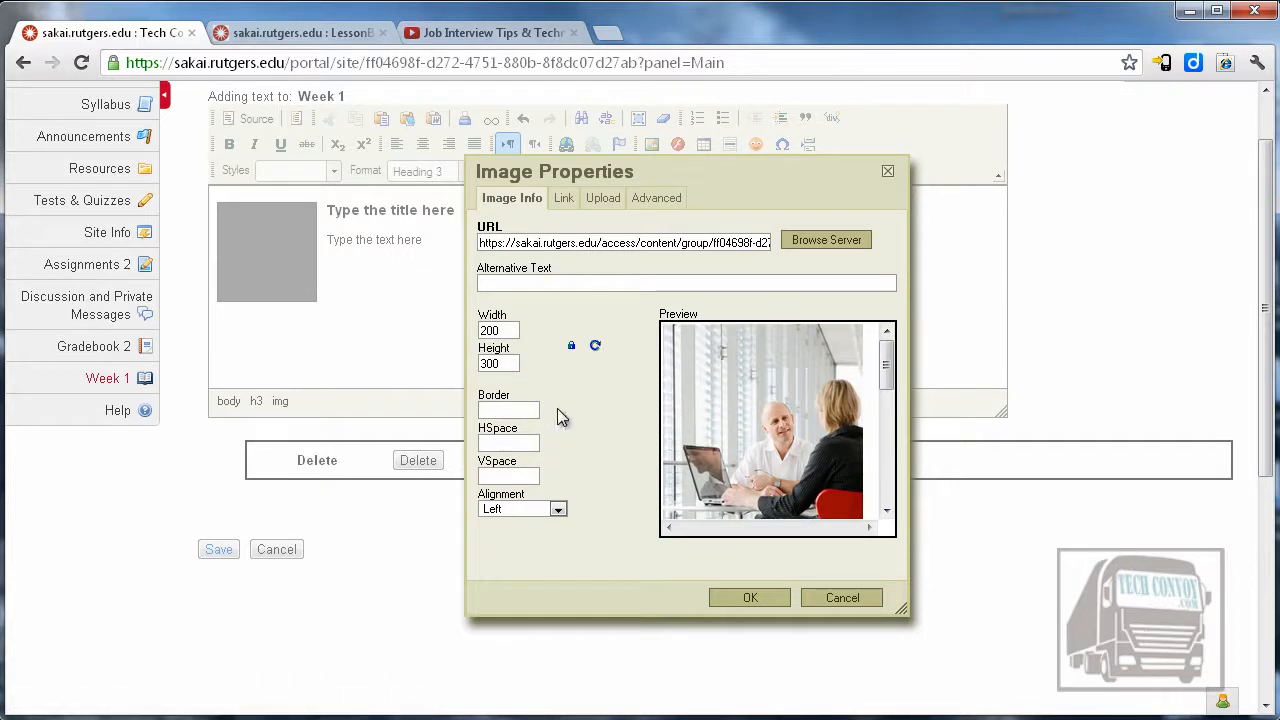
mouse_move(593, 500)
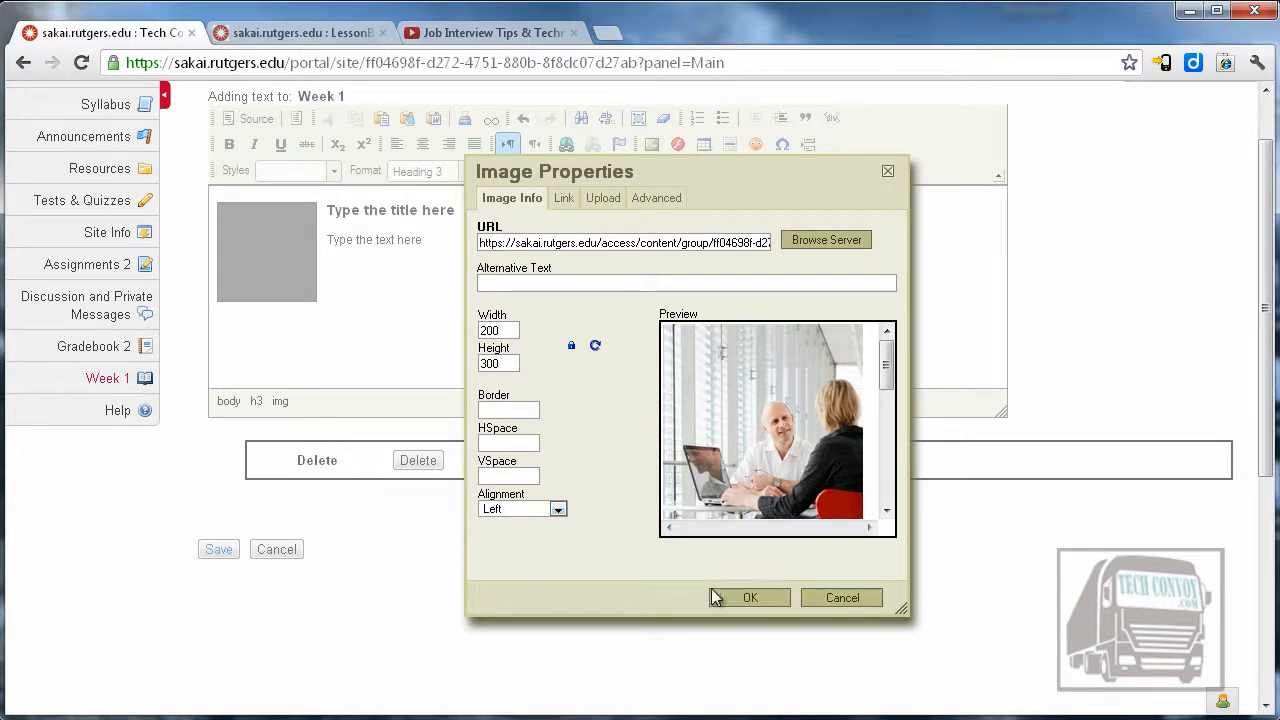
Apply the new photo size and title the template 'Week 1 - Interview Preparation'.
left_click(749, 597)
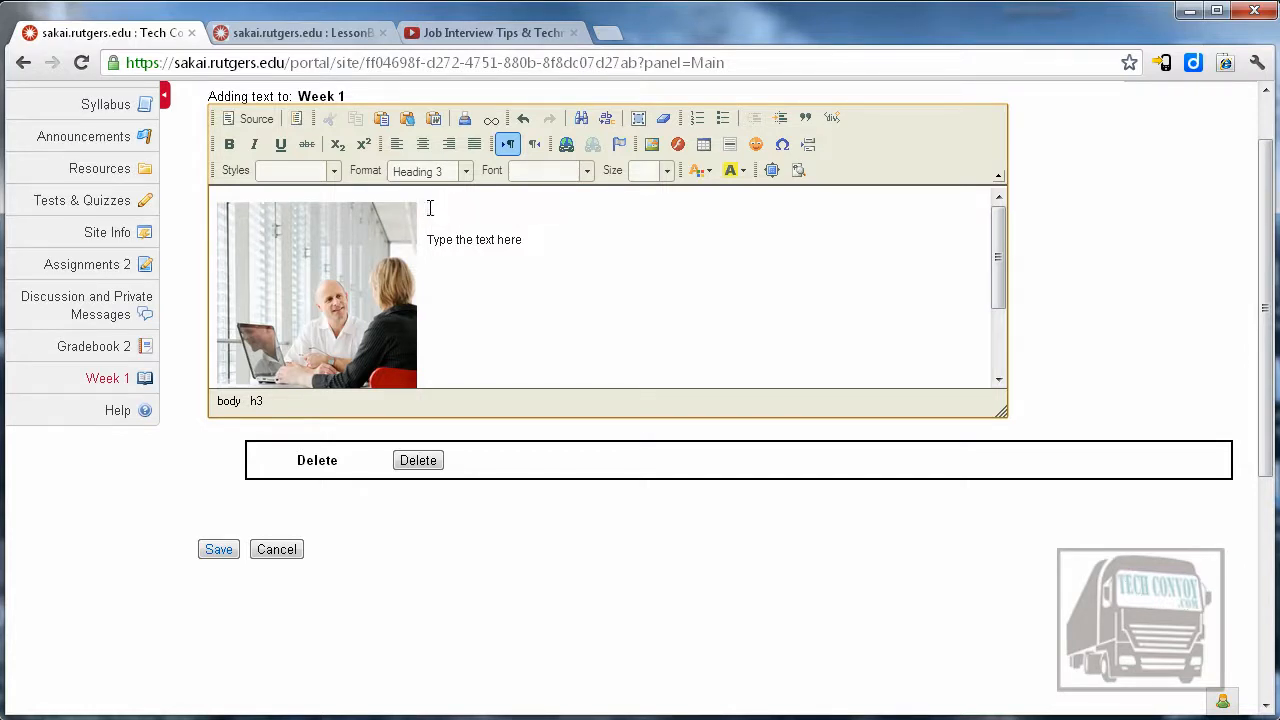
mouse_move(565, 225)
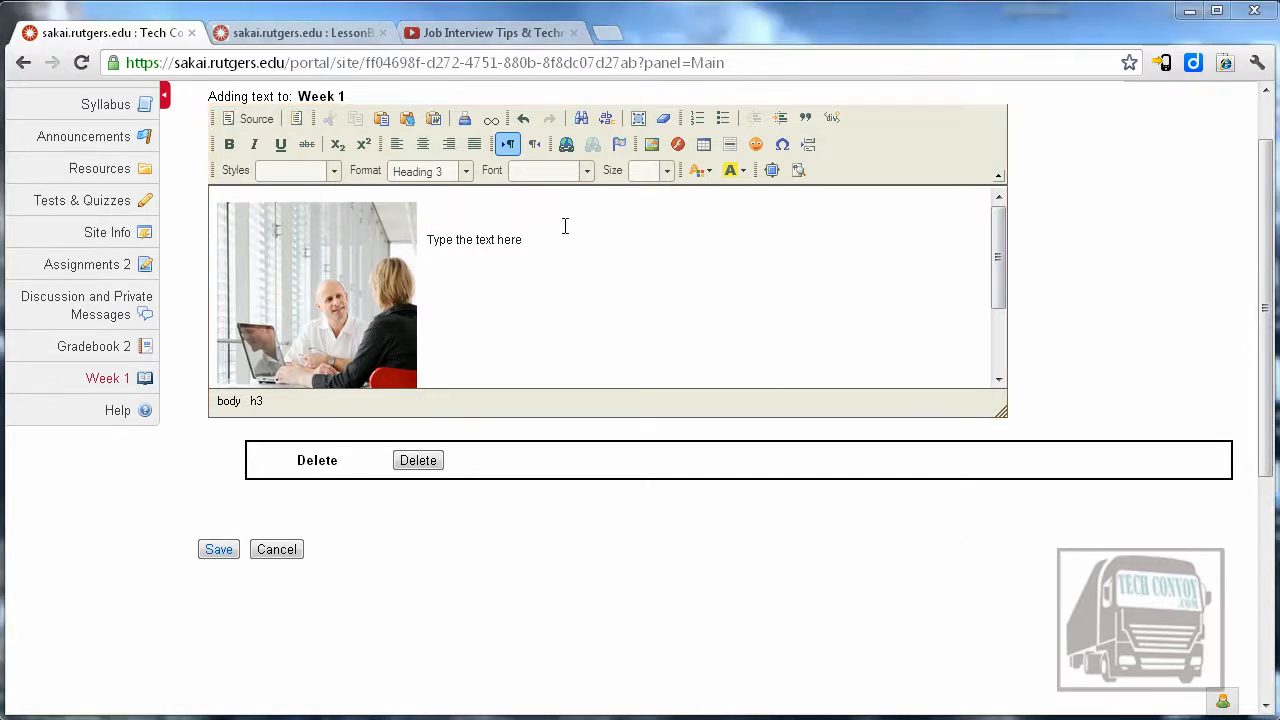
type("Week 1 - Inter")
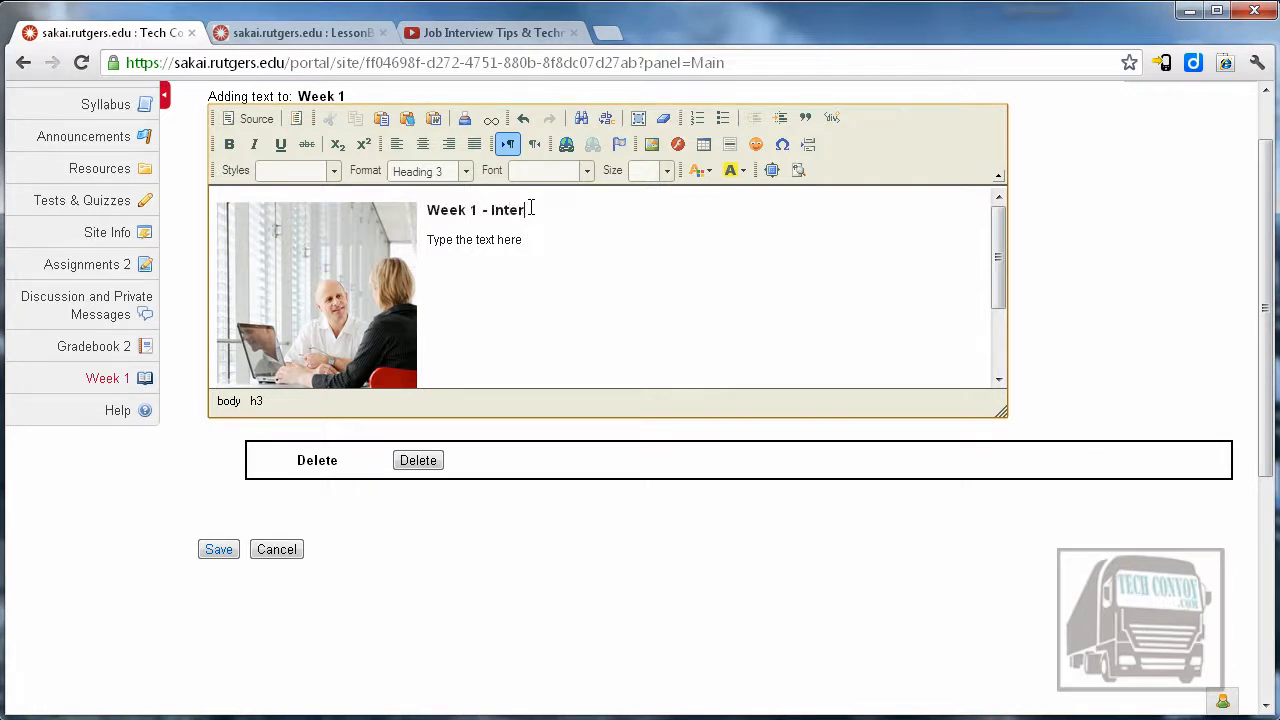
type("view Pre")
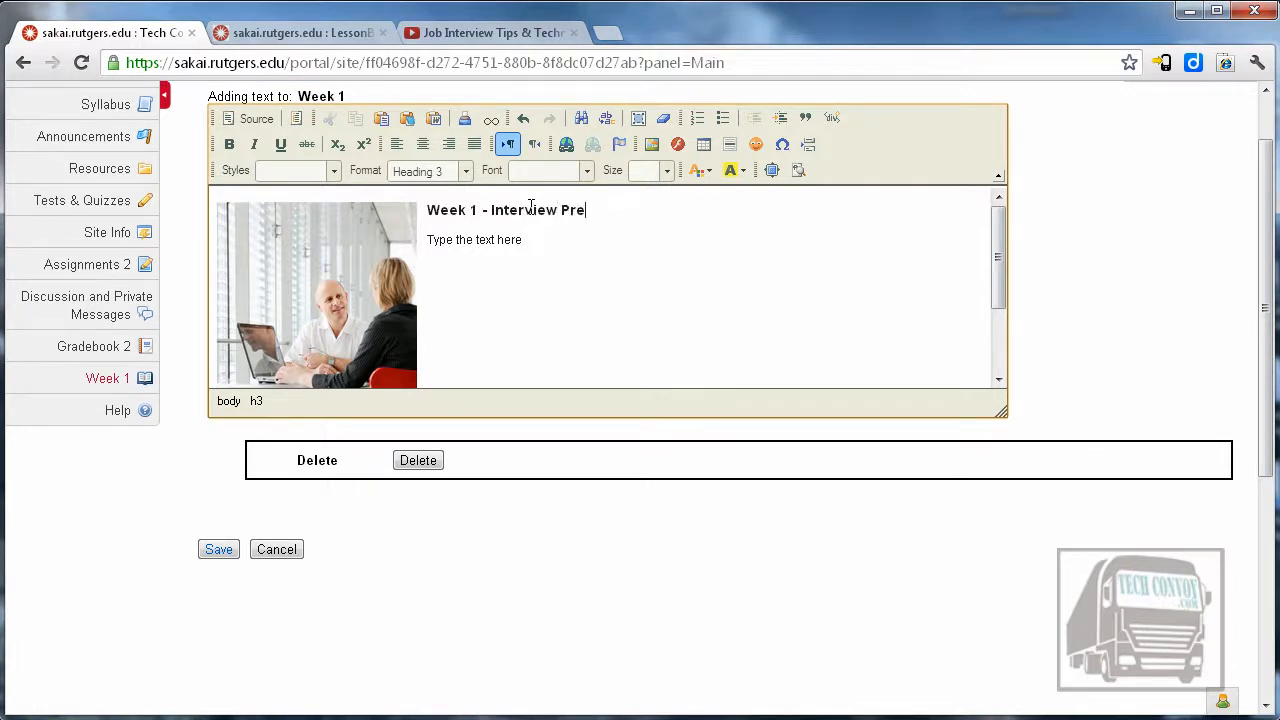
type("paration")
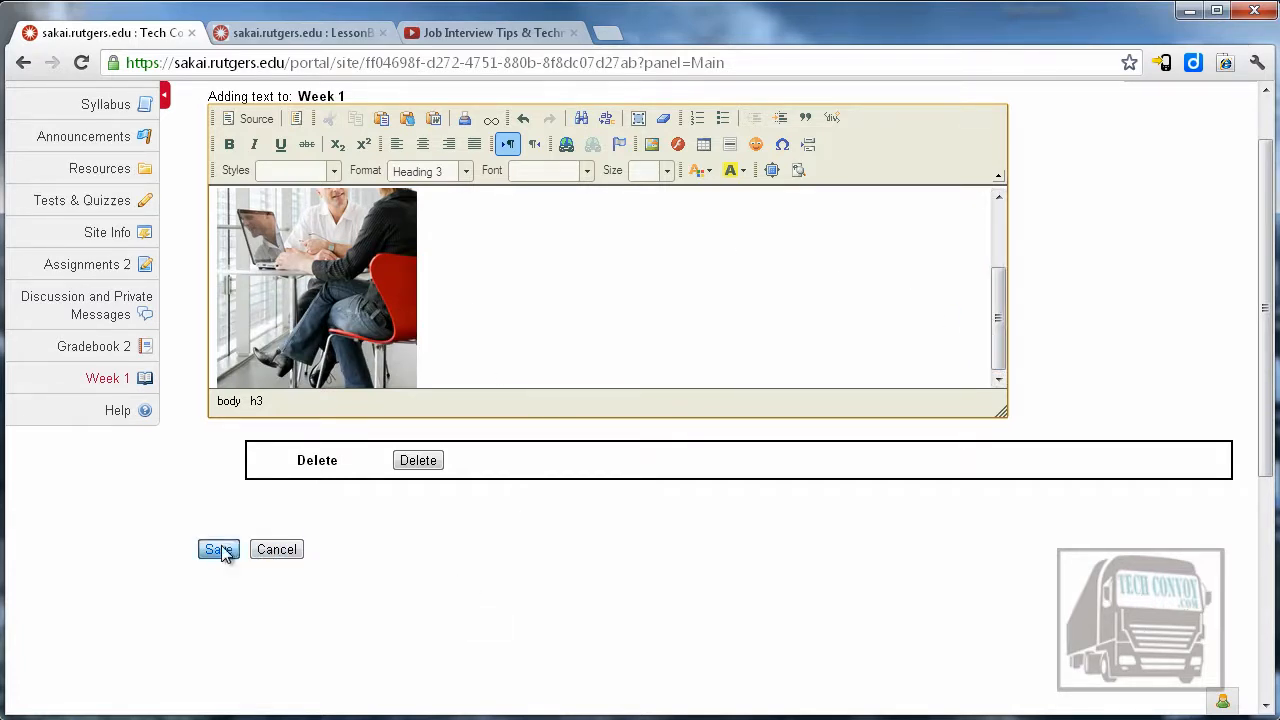
Save the photo-and-title block to the Week 1 page.
left_click(218, 549)
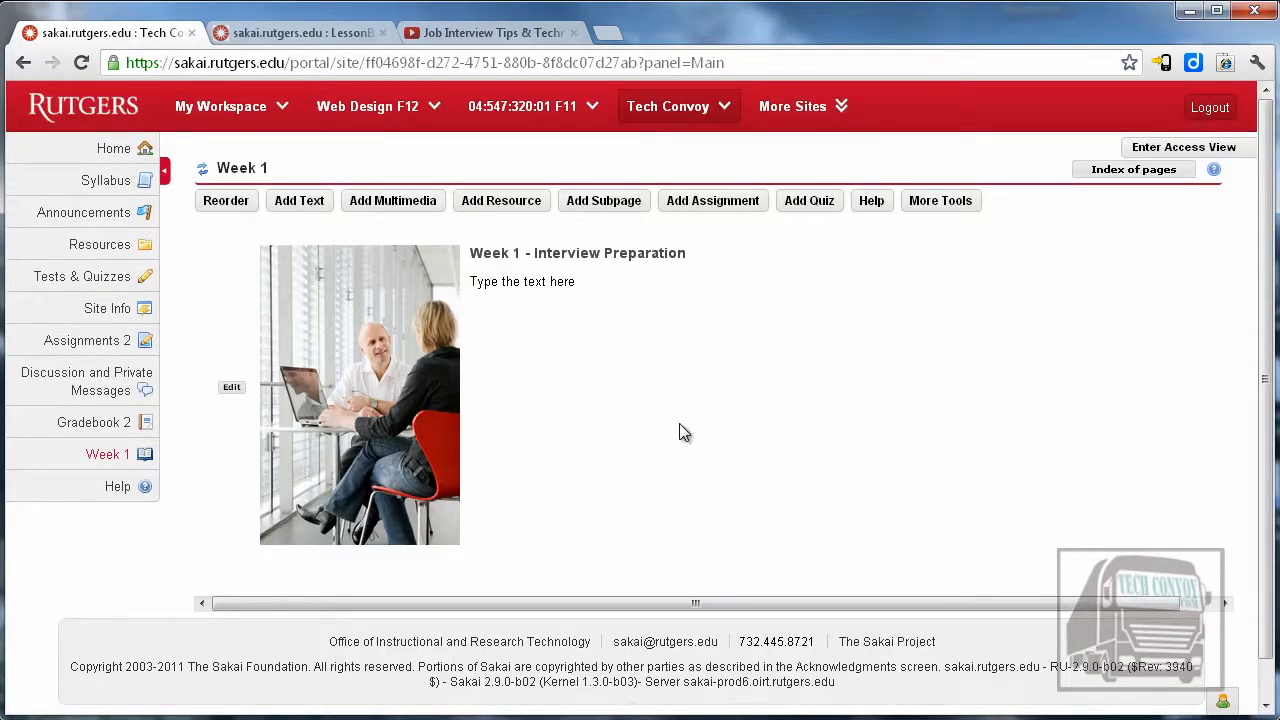
mouse_move(575, 509)
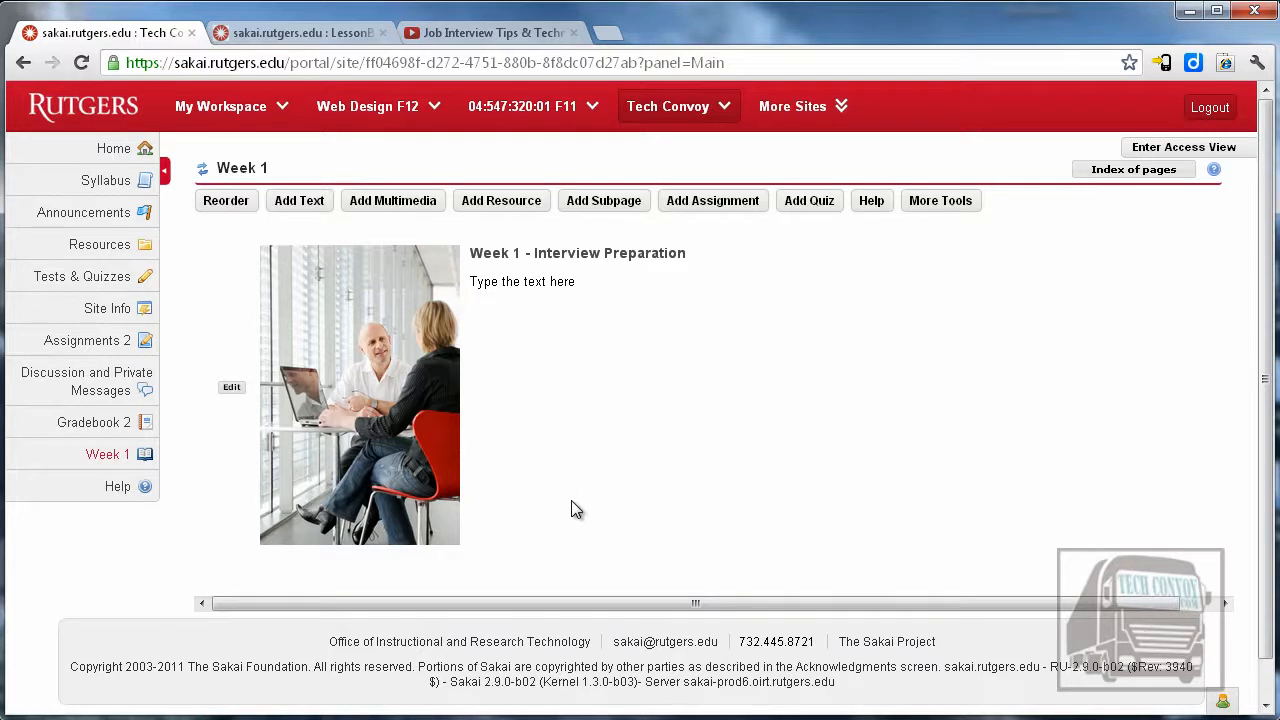
mouse_move(543, 462)
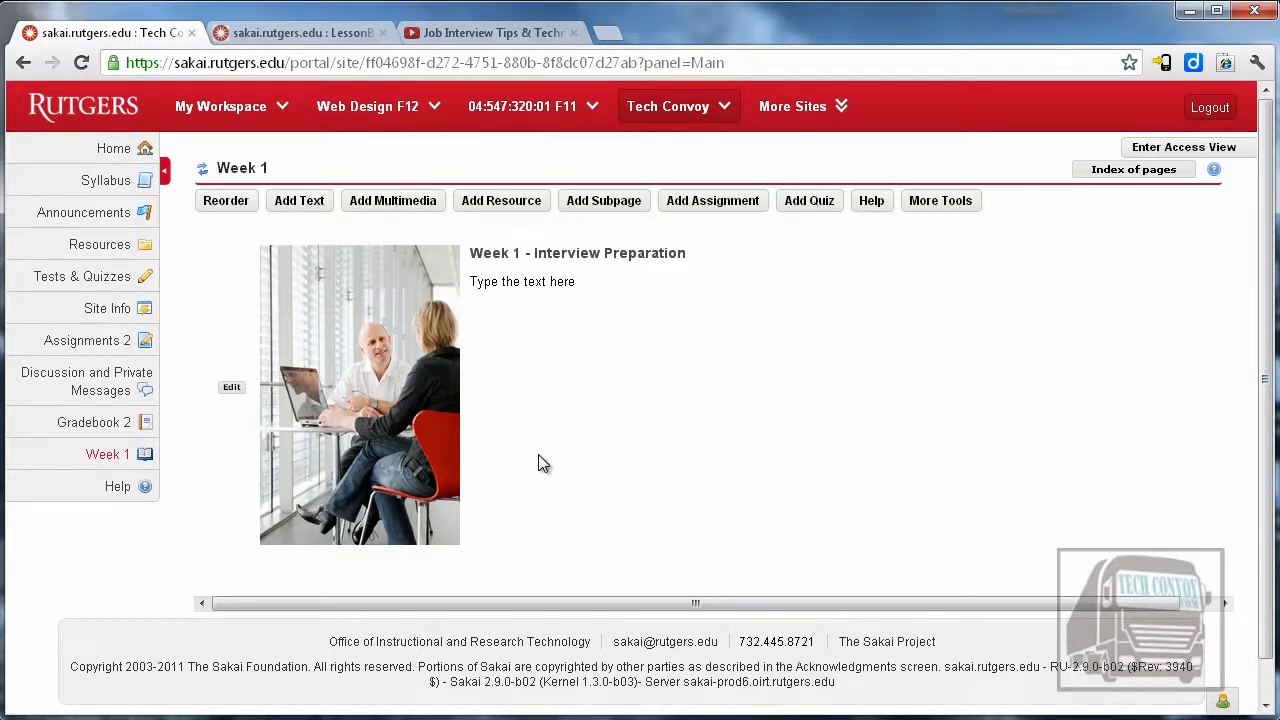
mouse_move(688, 428)
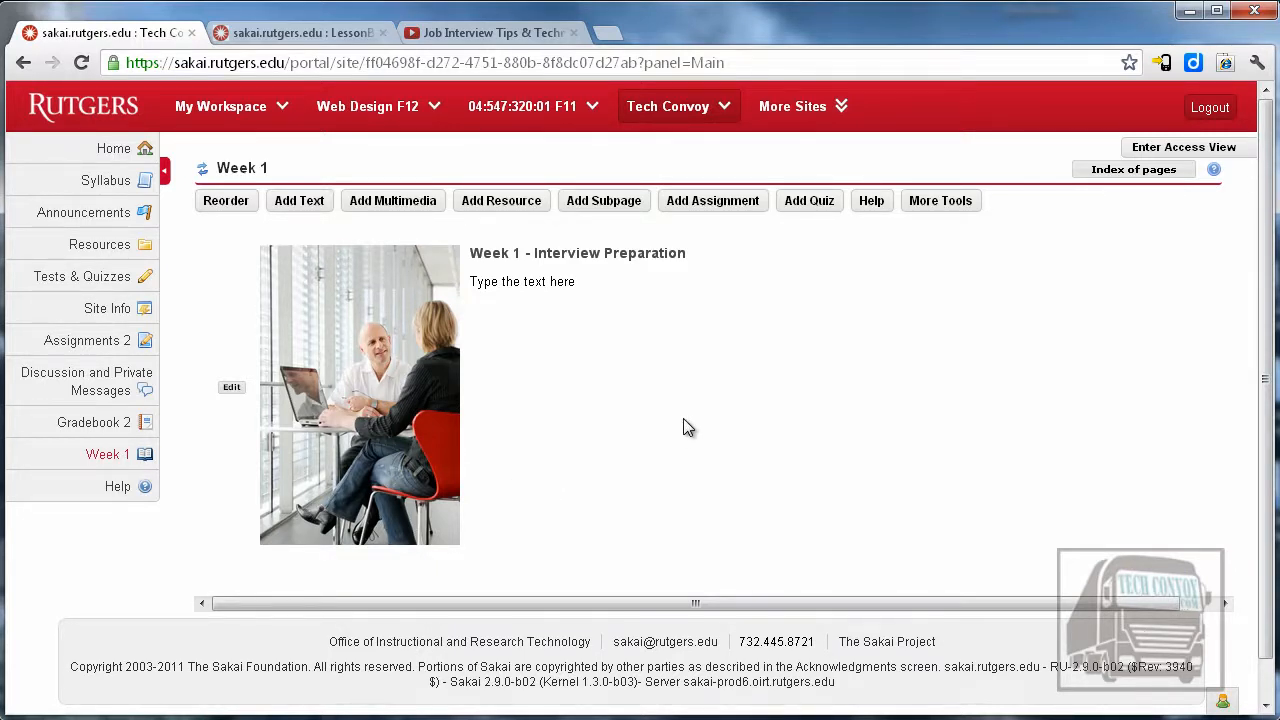
mouse_move(683, 428)
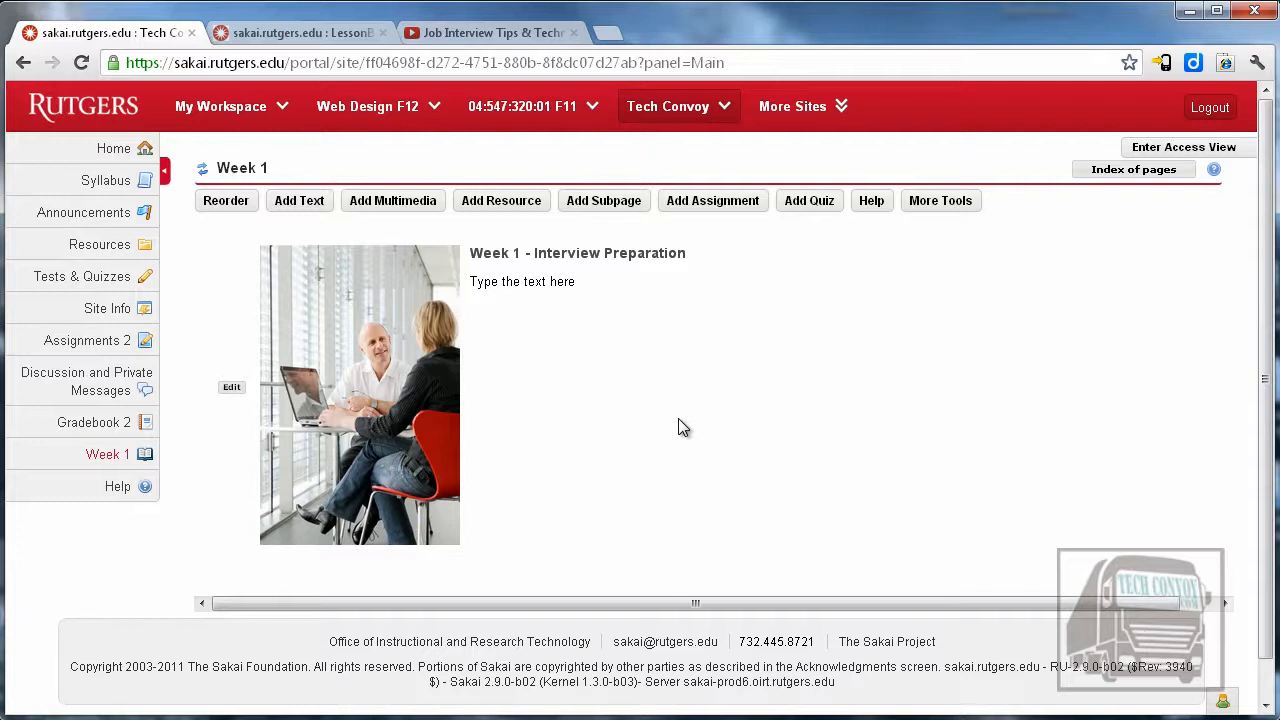
mouse_move(670, 419)
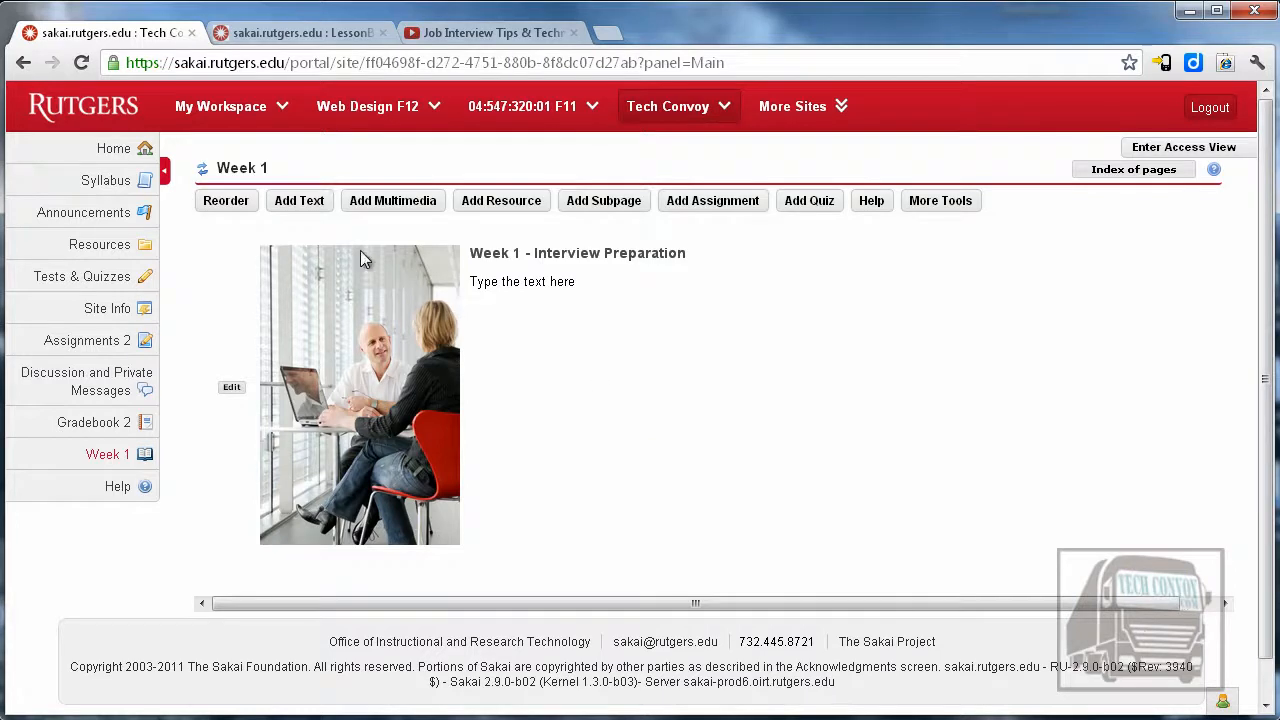
Add blue-titled 'Readings' and 'Discussion' text headers and save each.
left_click(299, 200)
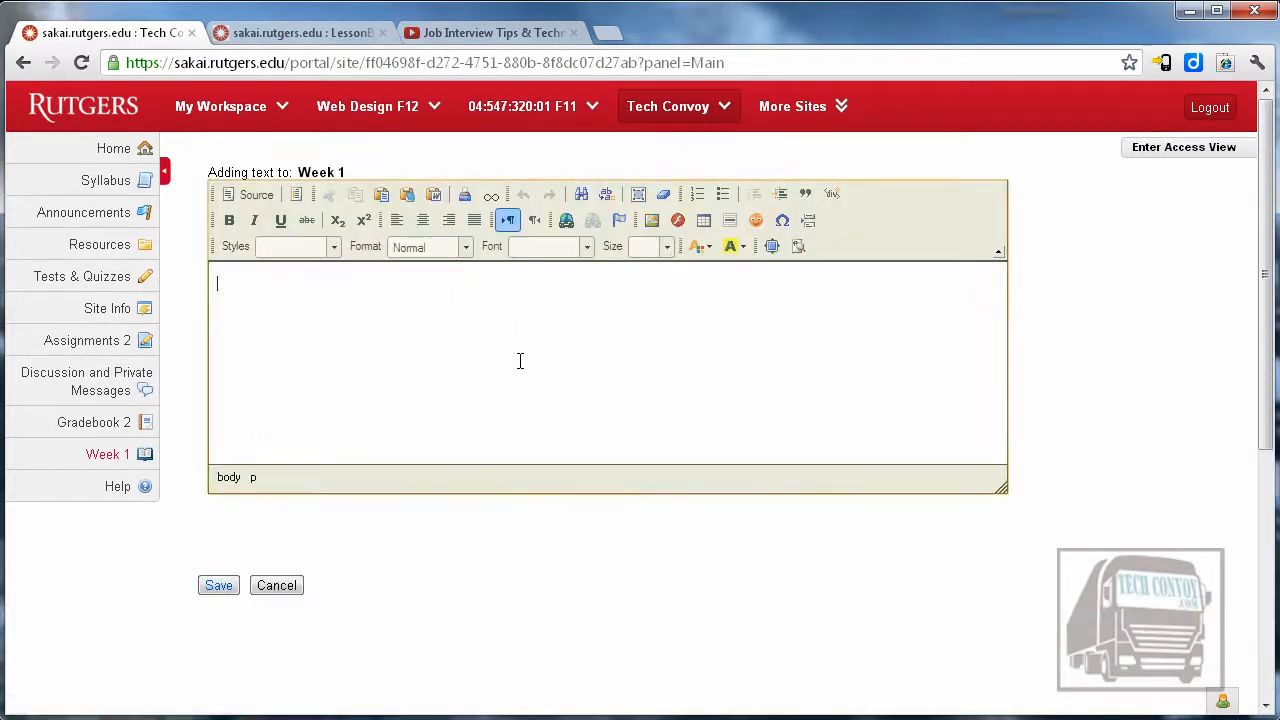
type("Read")
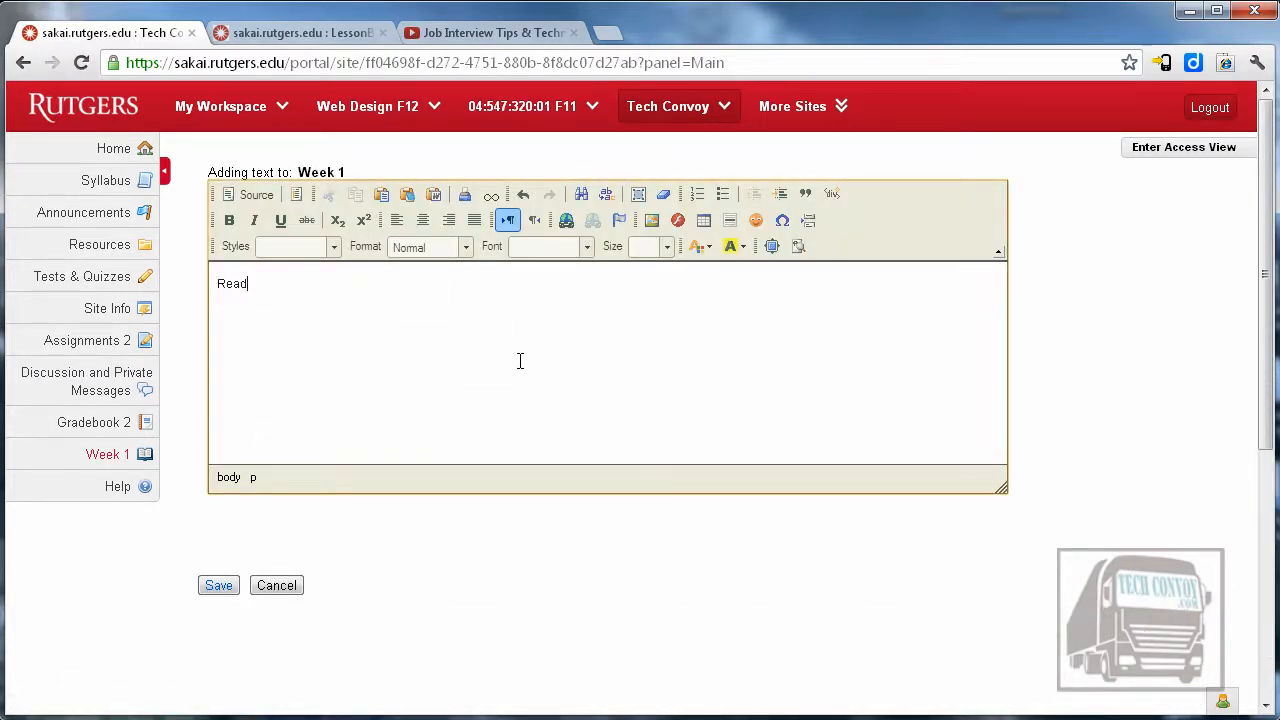
type("ings")
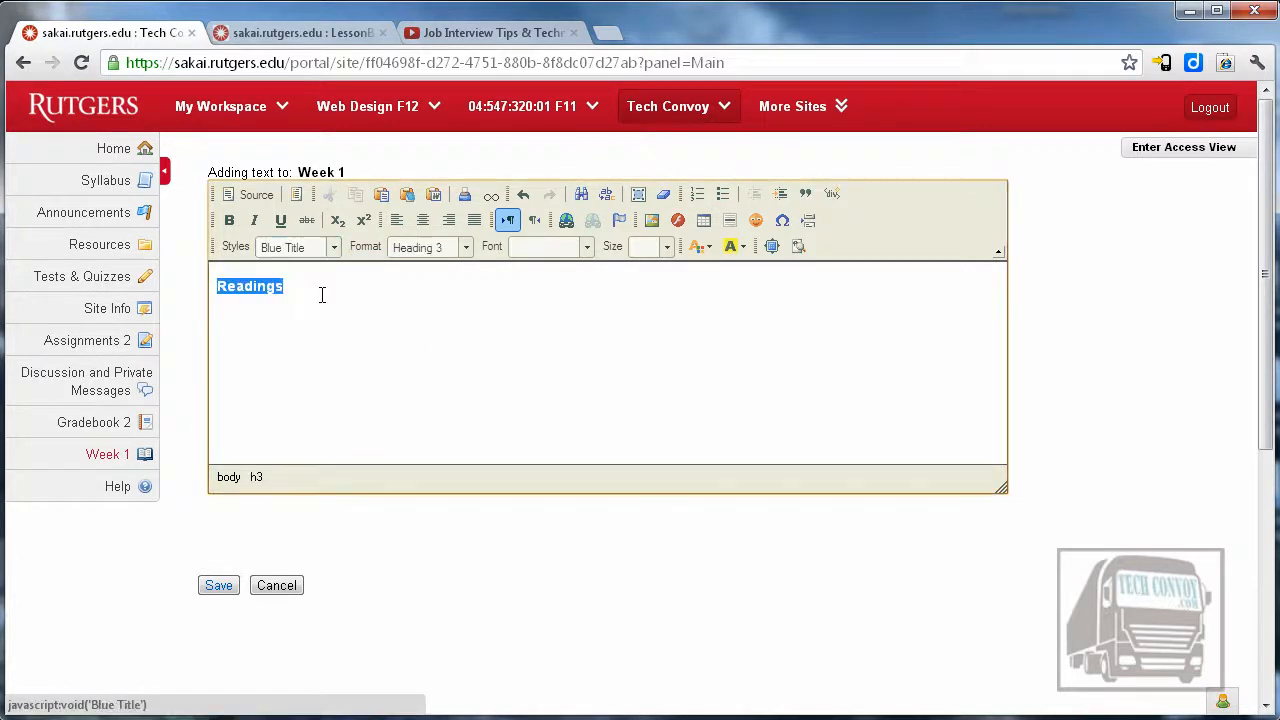
left_click(218, 585)
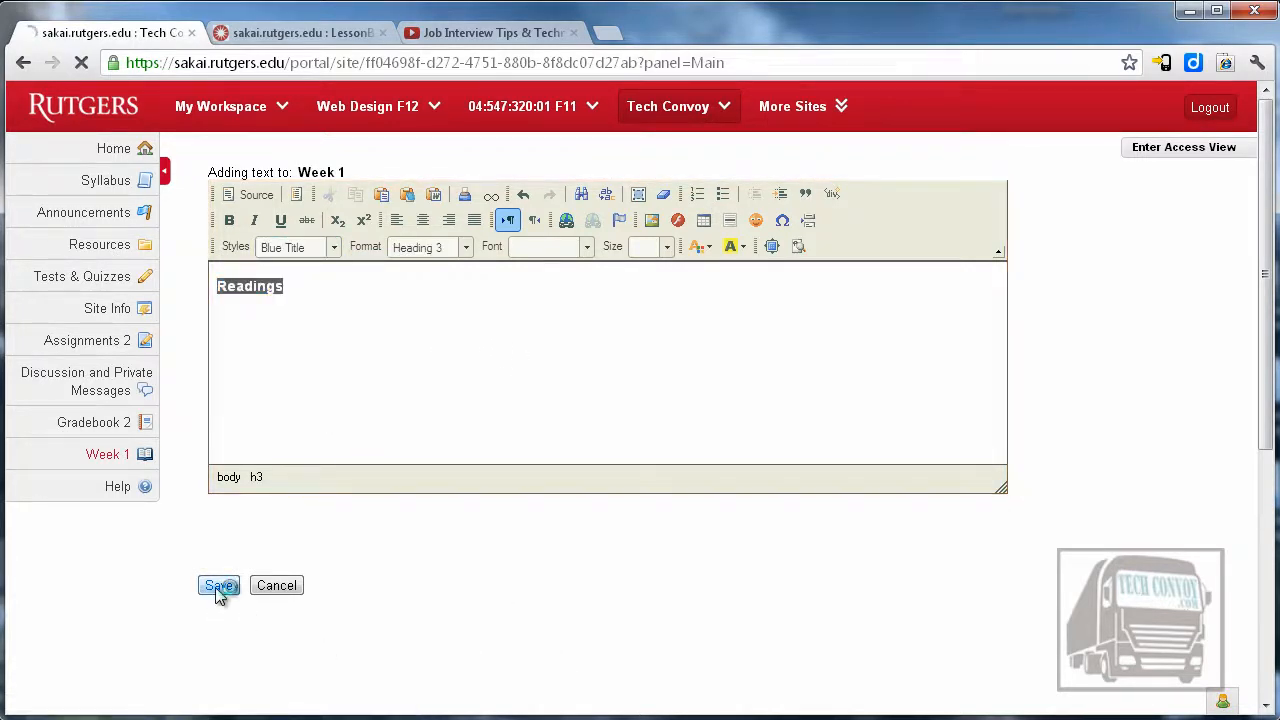
left_click(218, 585)
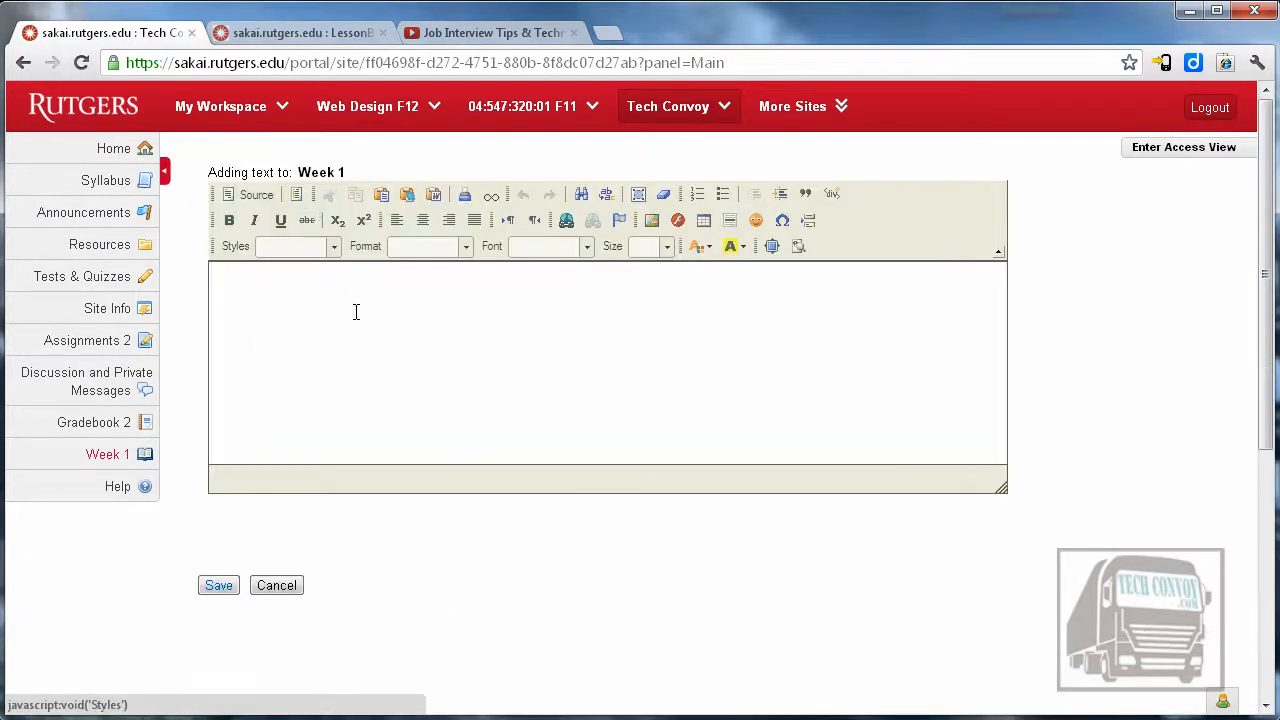
type("Dus")
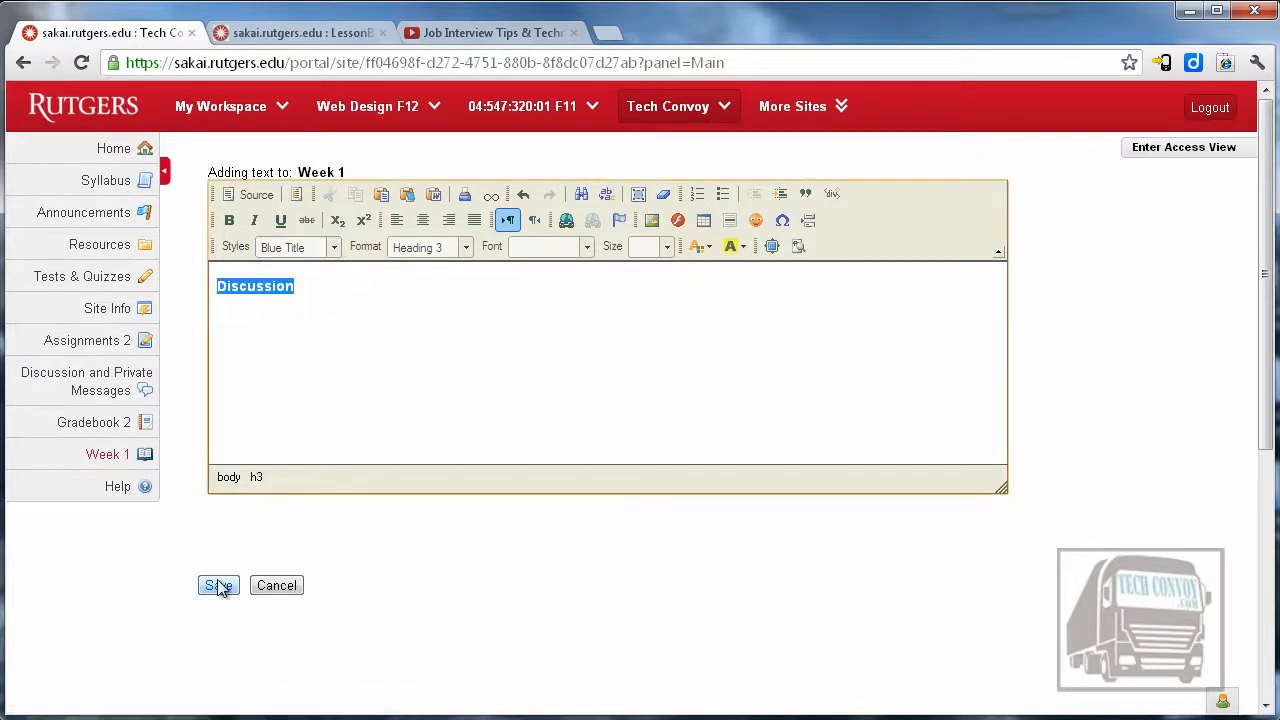
left_click(218, 585)
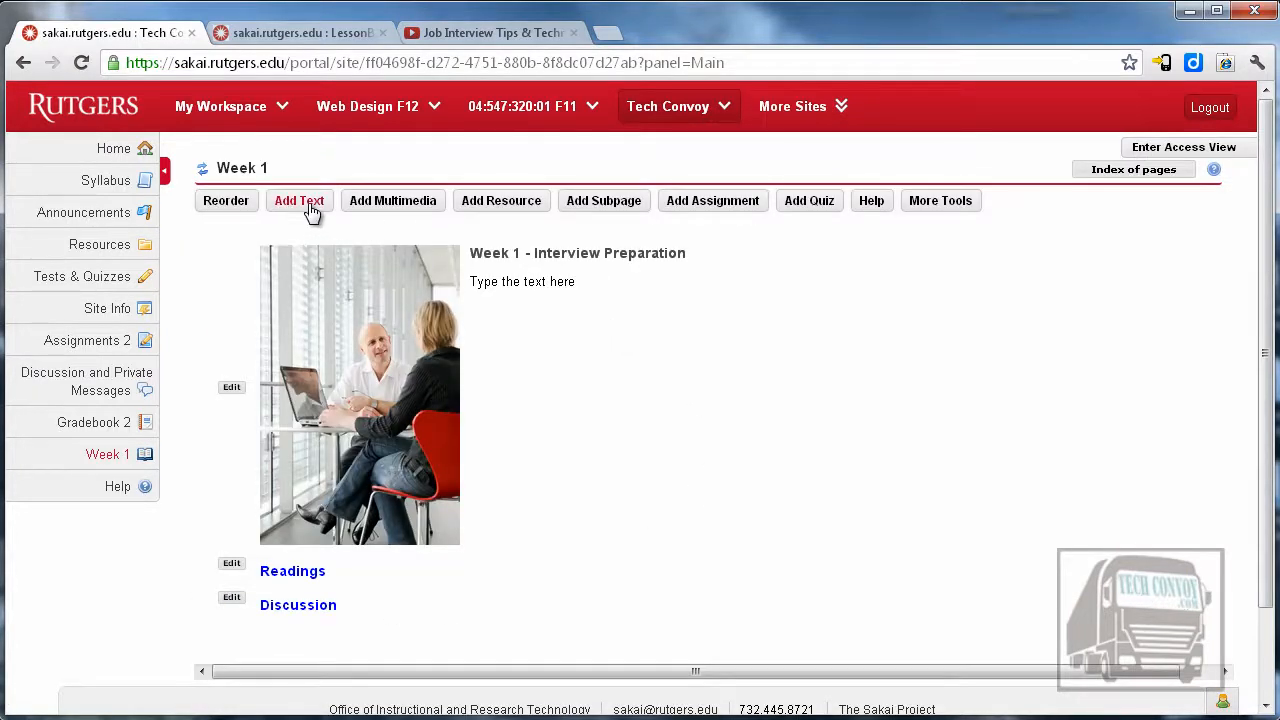
Save the blue 'Quiz' header, then type 'Assignment' styled as Blue Title.
left_click(298, 200)
type("Quiz")
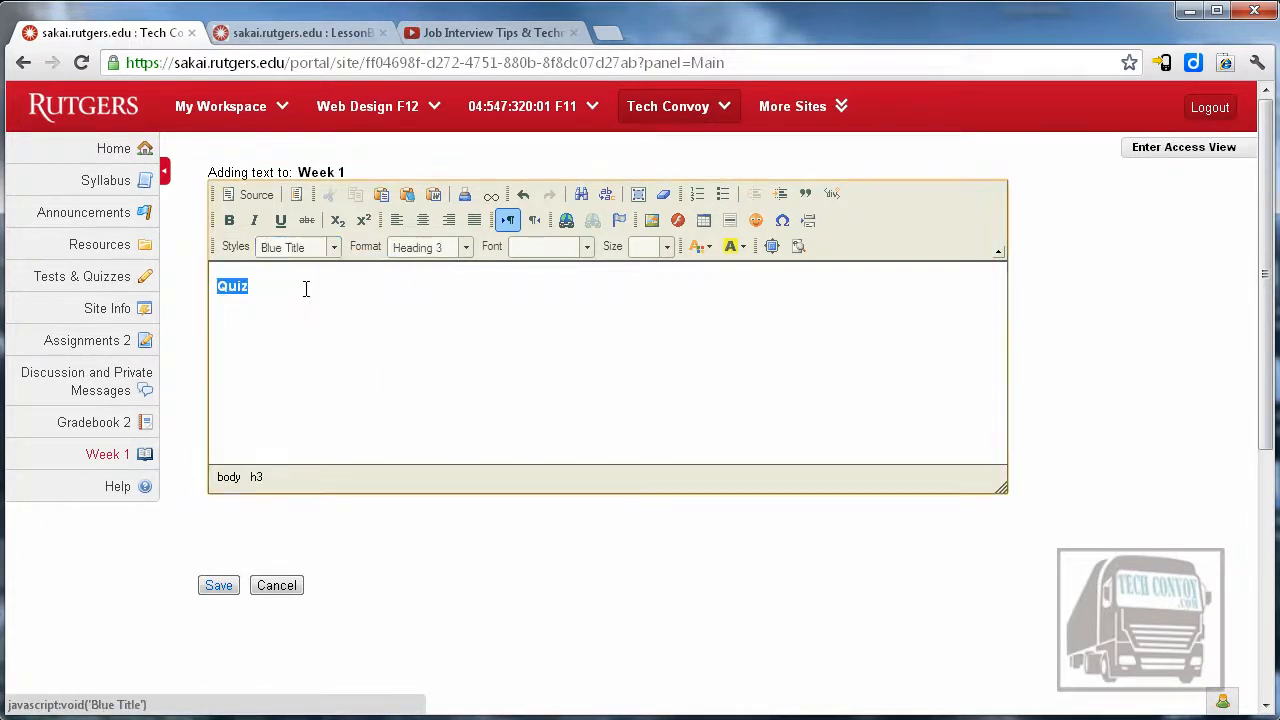
left_click(218, 585)
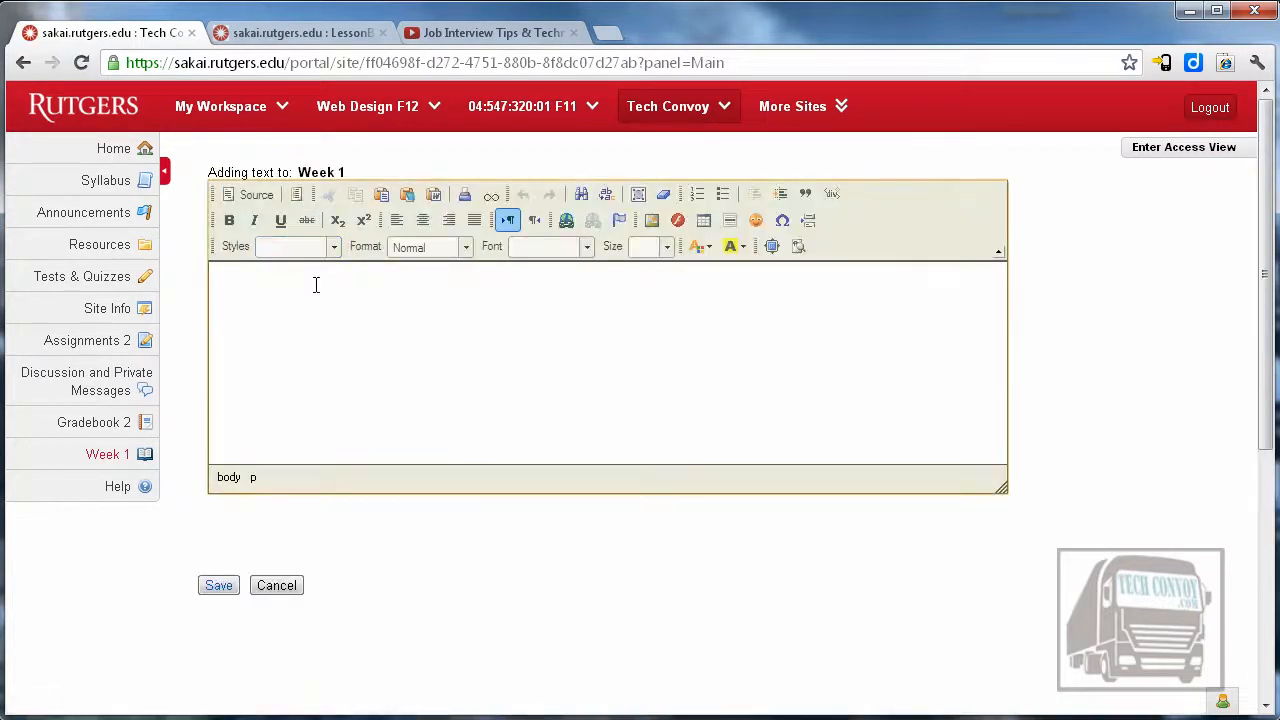
type("Assig")
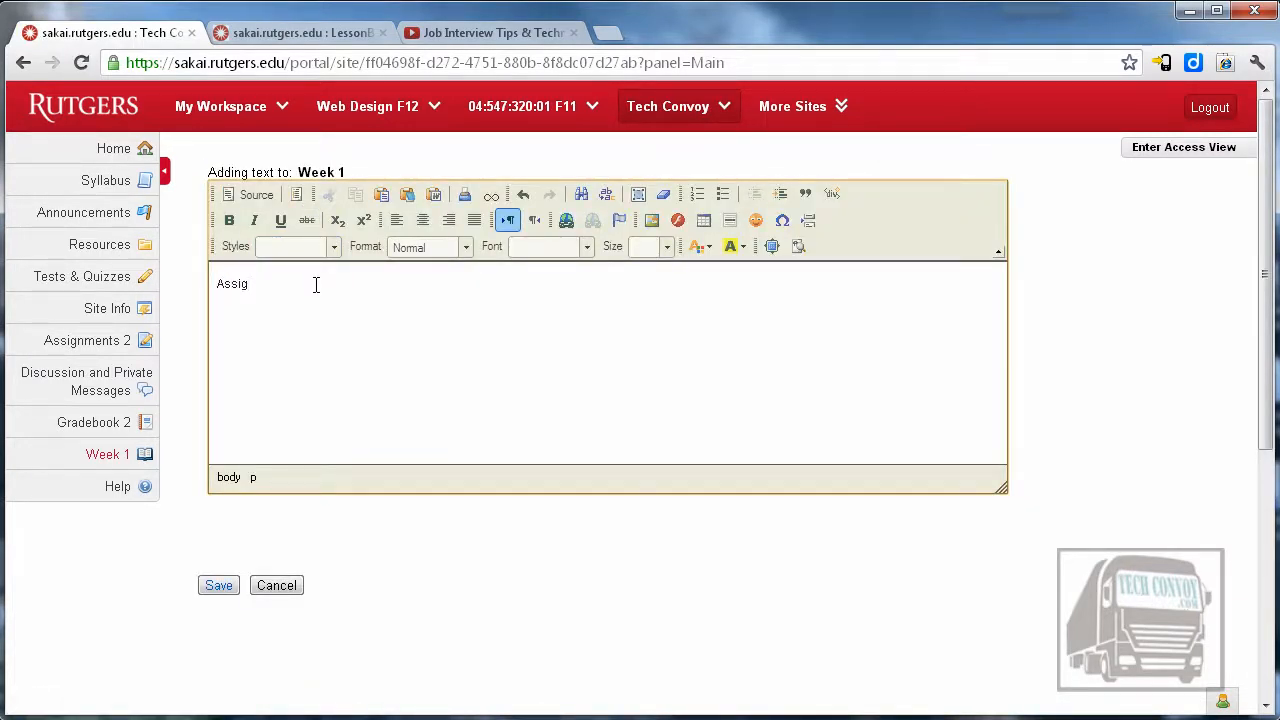
type("nment")
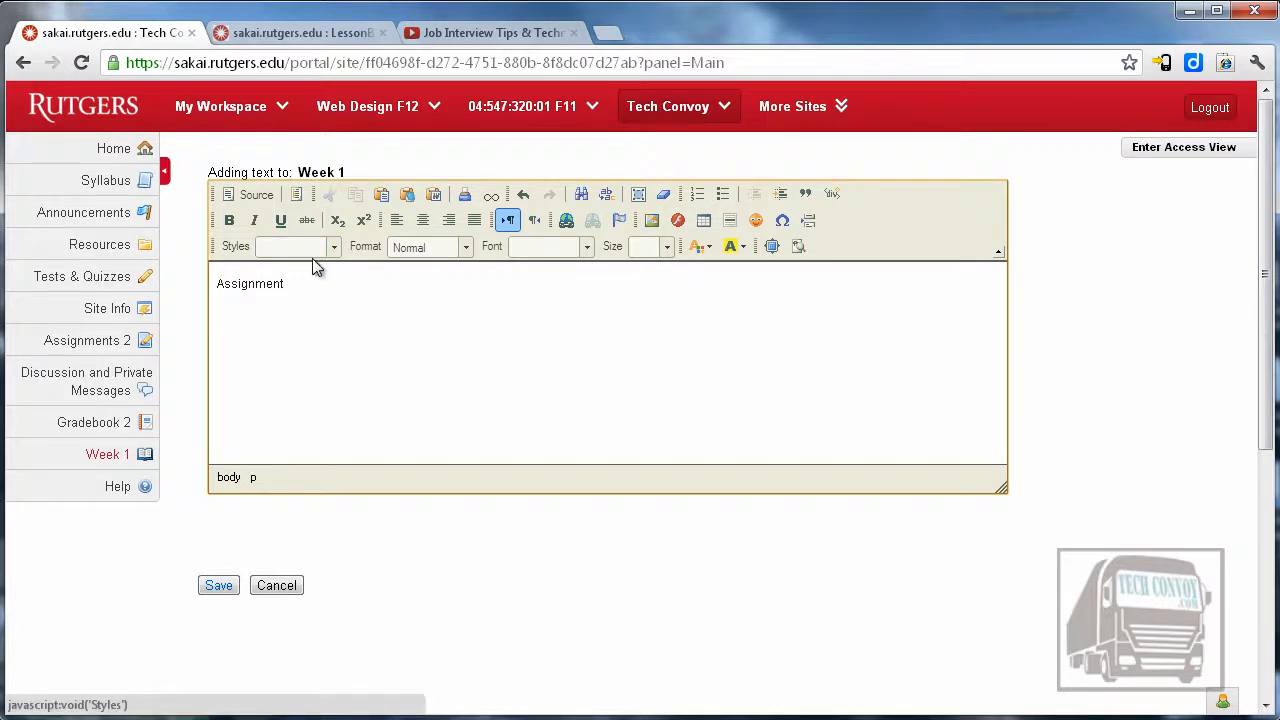
left_click(333, 246)
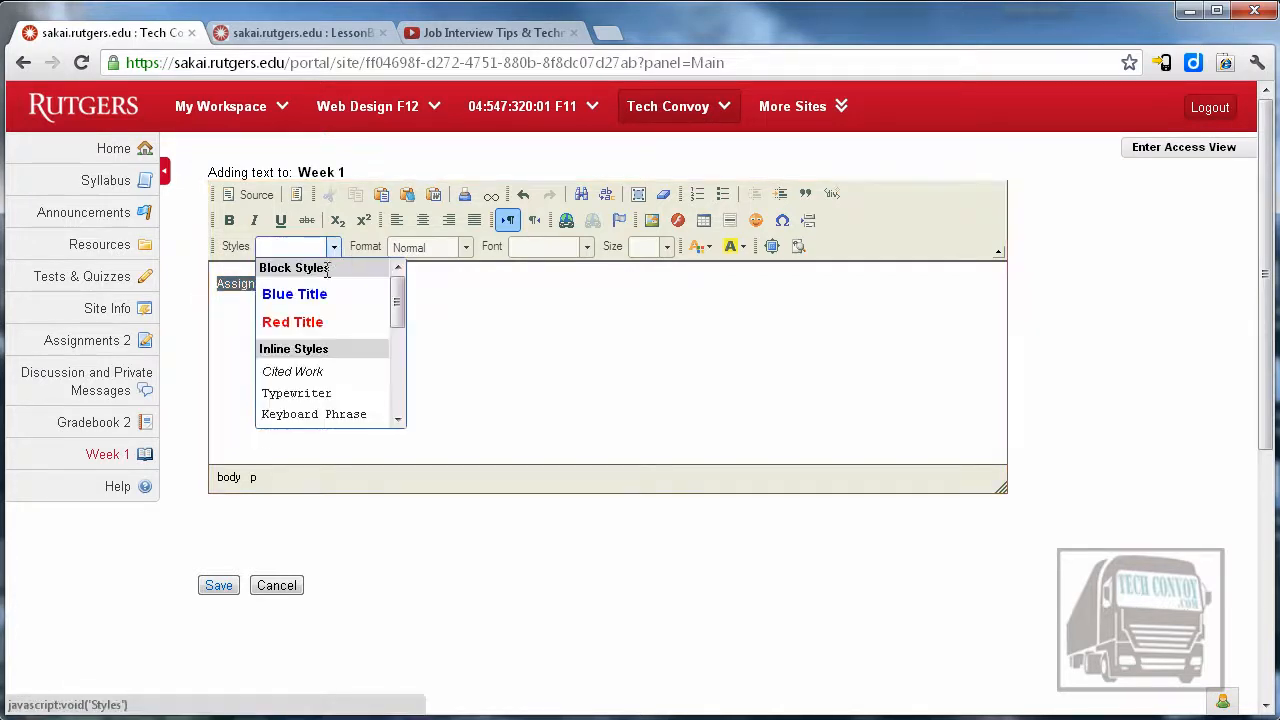
left_click(218, 585)
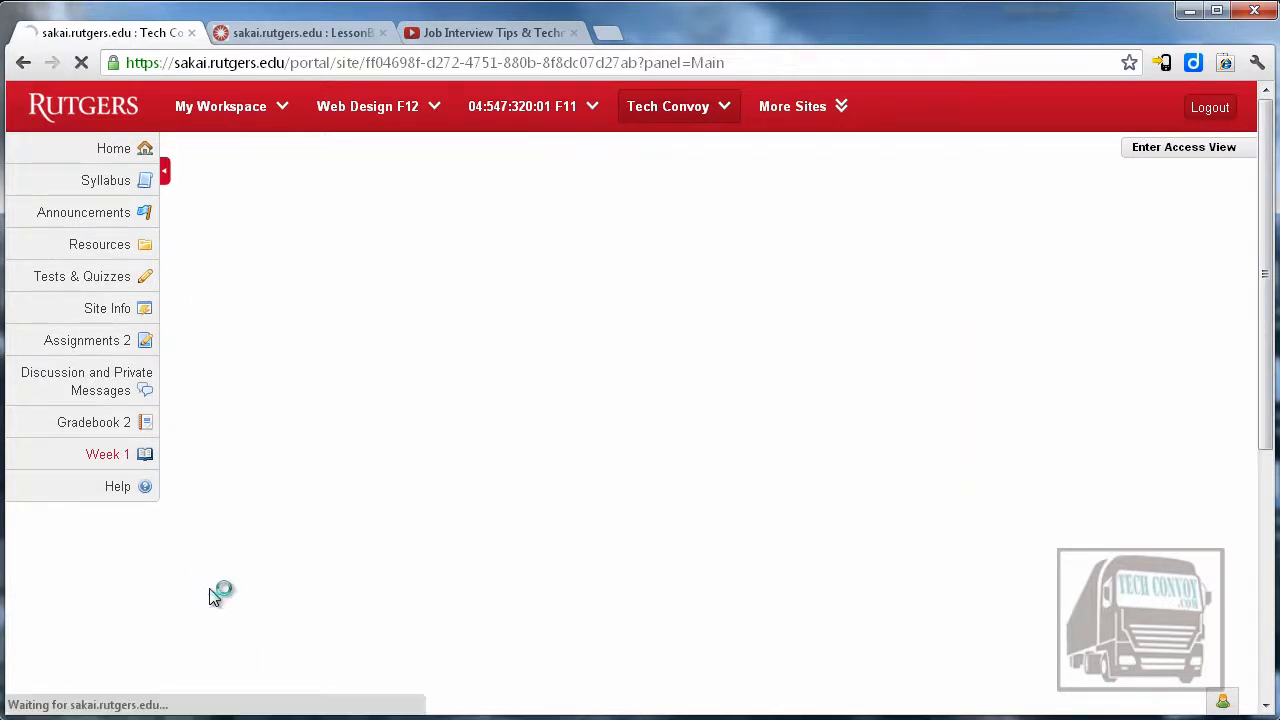
Save the blue 'Assignment' header, completing the Week 1 page's four section headers.
left_click(107, 453)
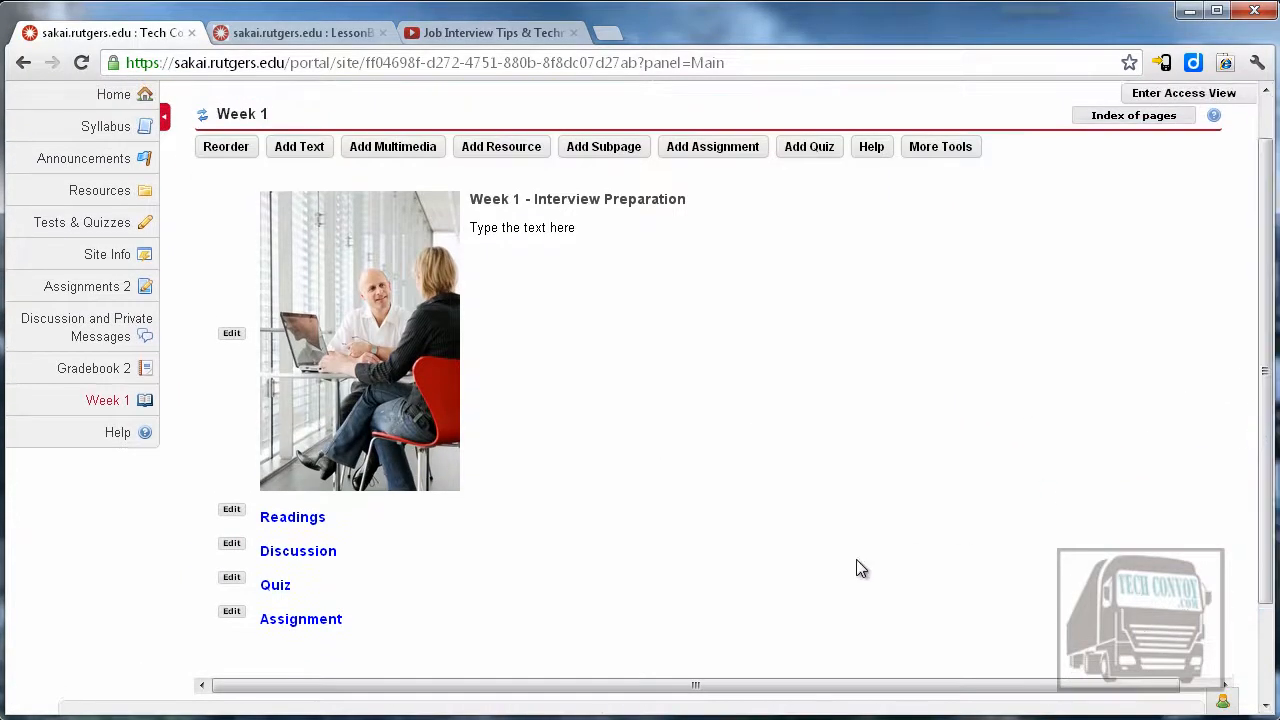
mouse_move(672, 580)
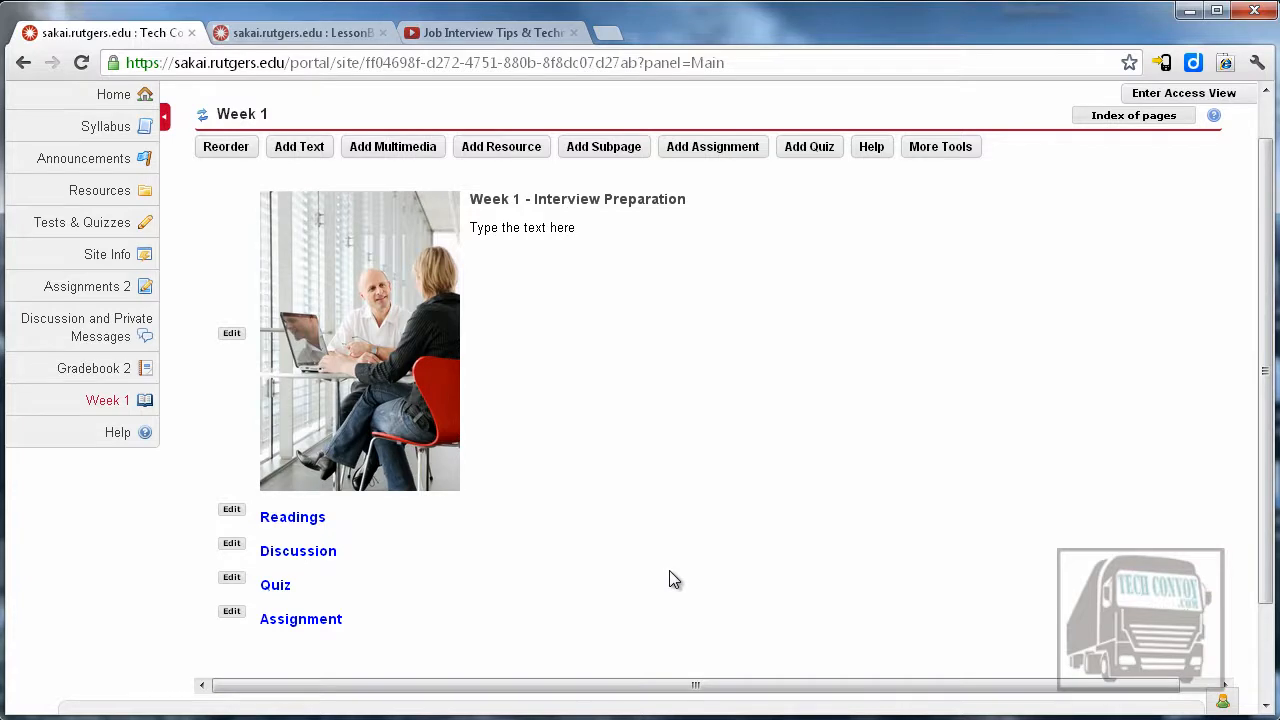
mouse_move(575, 494)
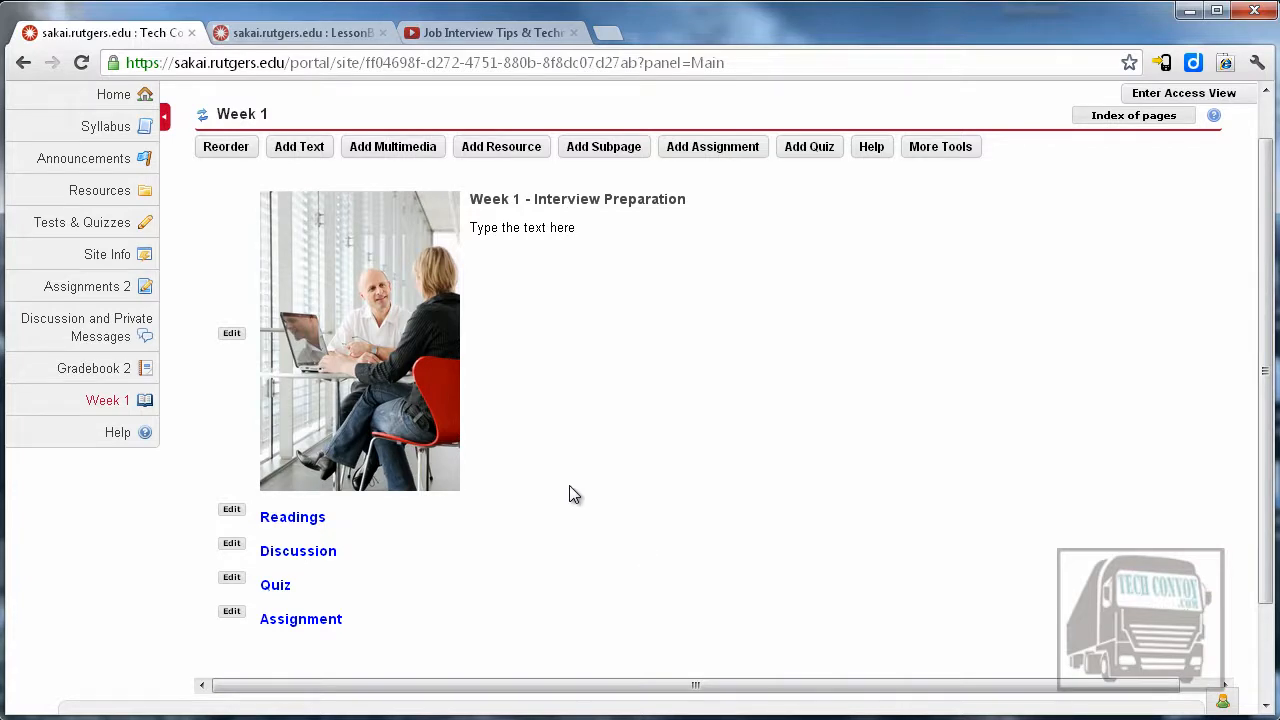
mouse_move(203, 194)
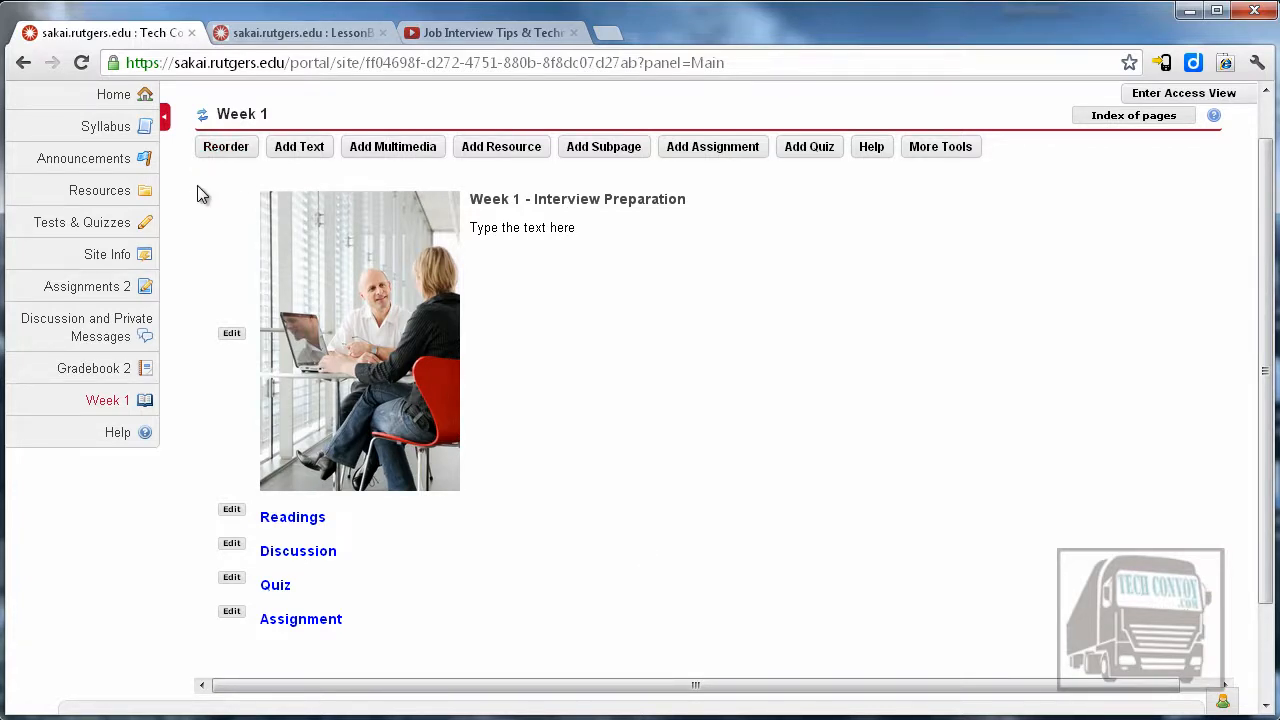